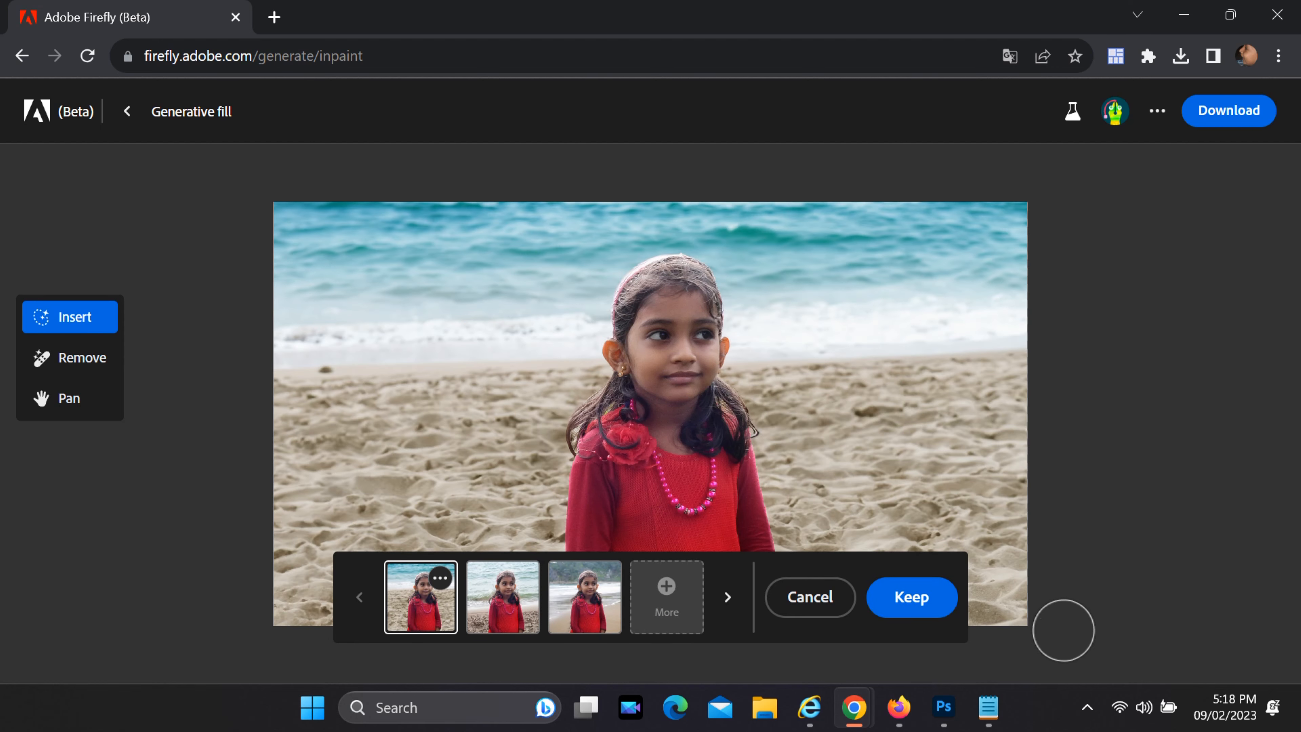
- Start a Generative fill project and upload DSCN7016 copy.jpg from the computer
left_click(501, 597)
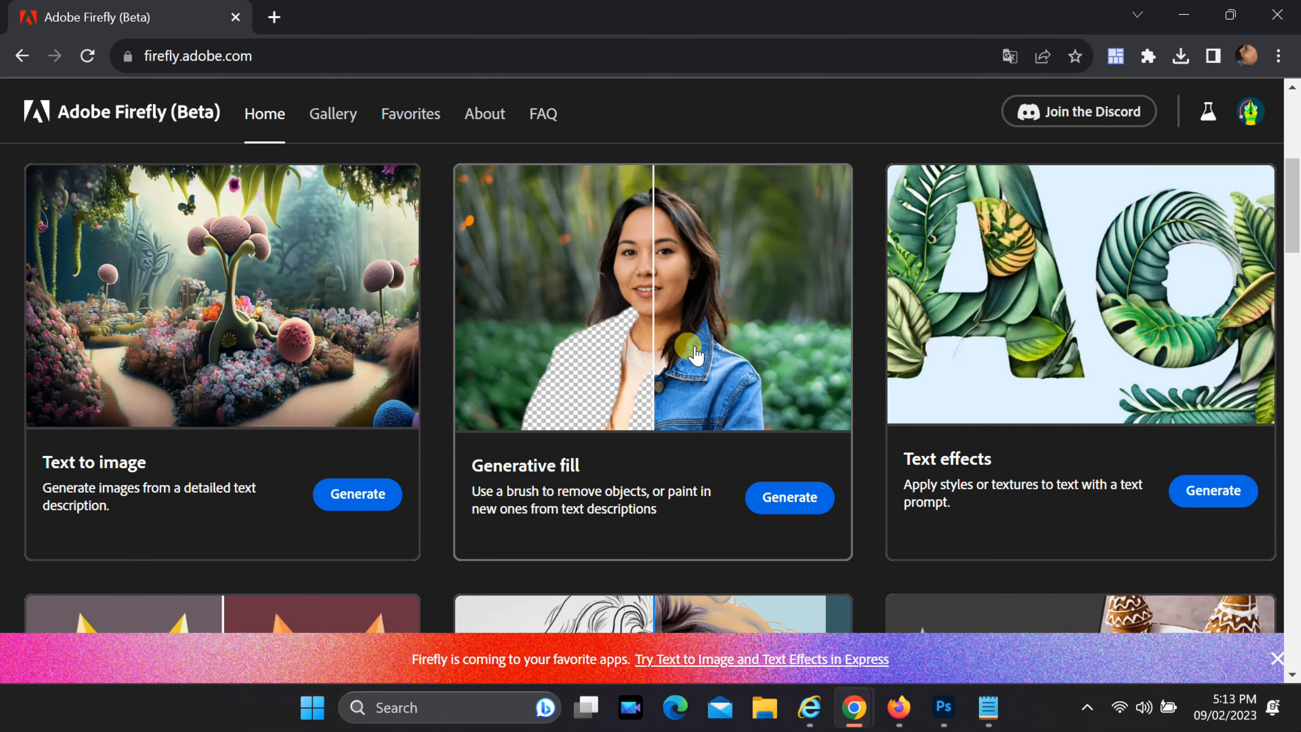
mouse_move(669, 307)
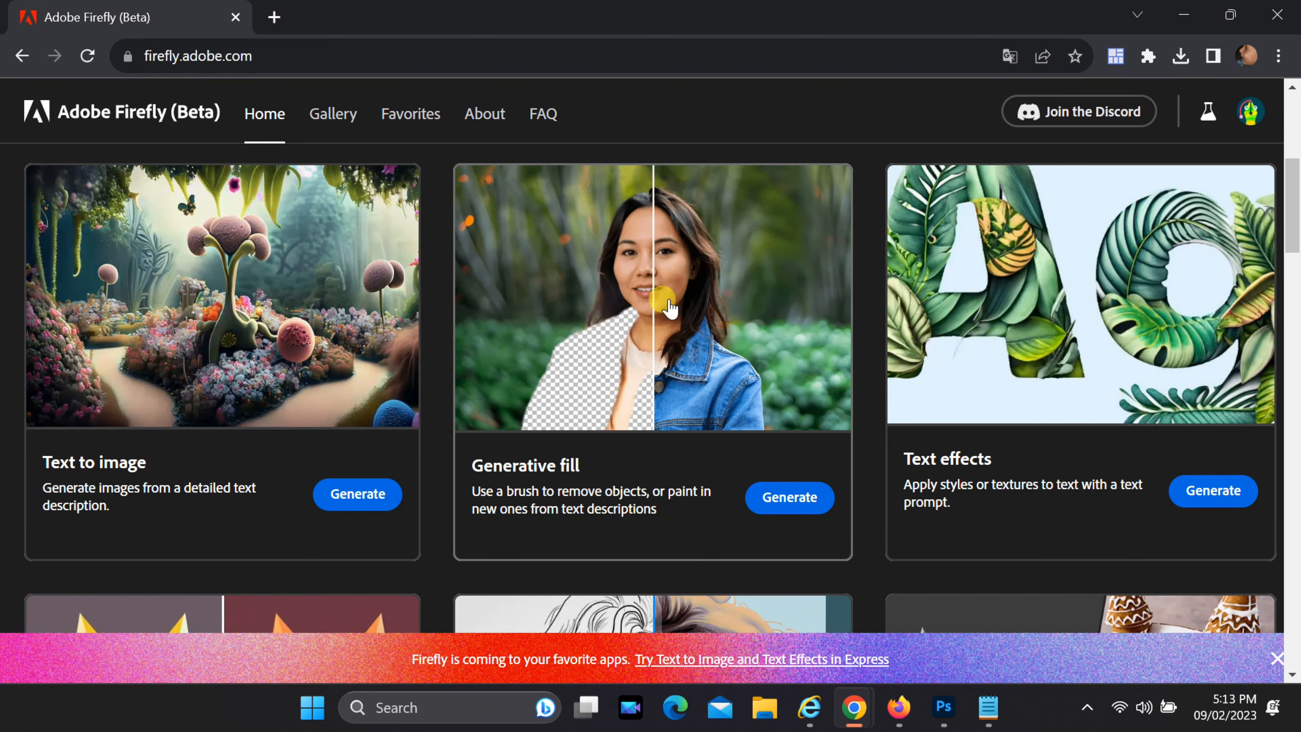
left_click(788, 496)
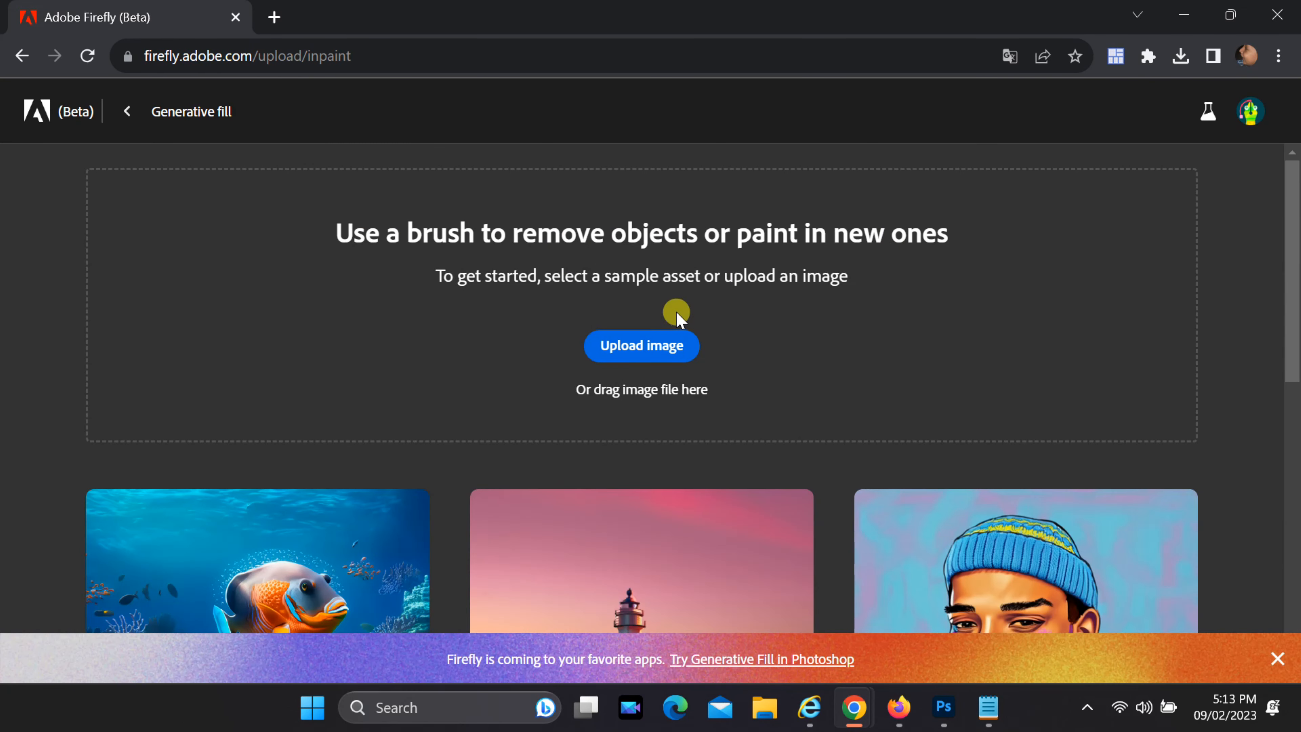
left_click(641, 346)
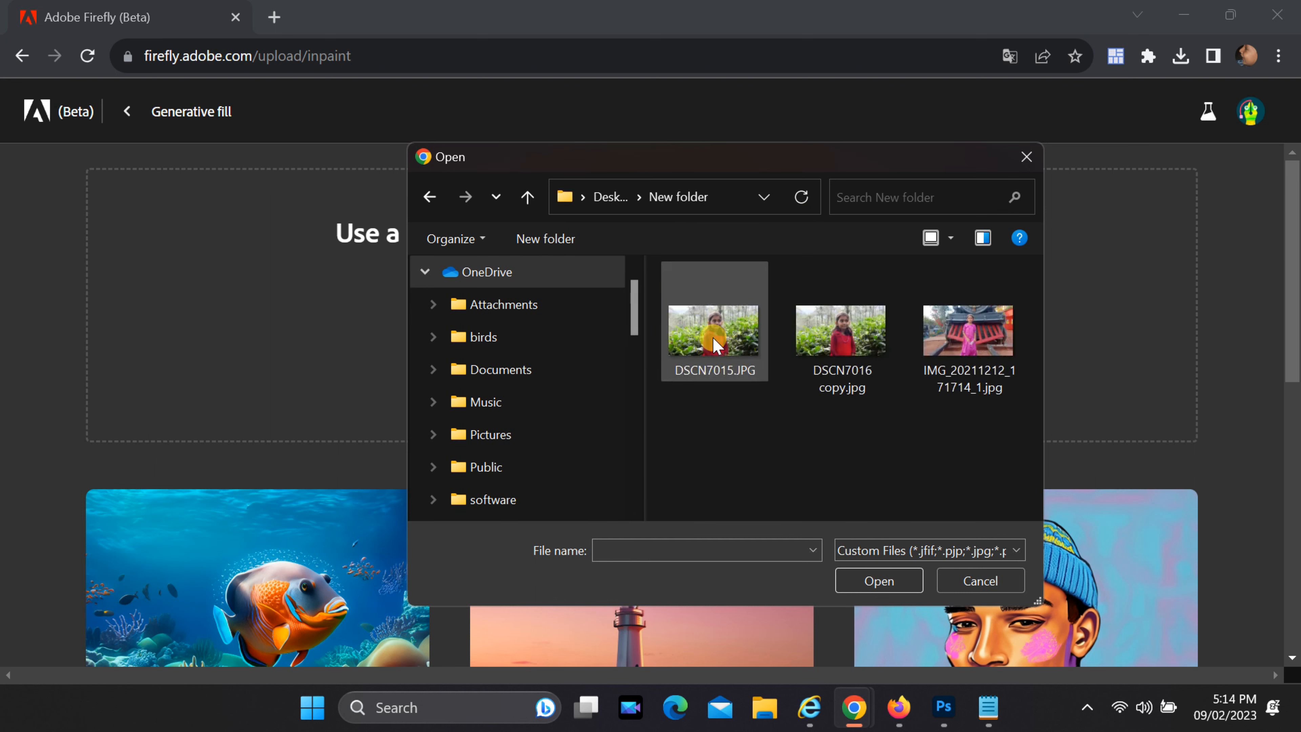
left_click(840, 329)
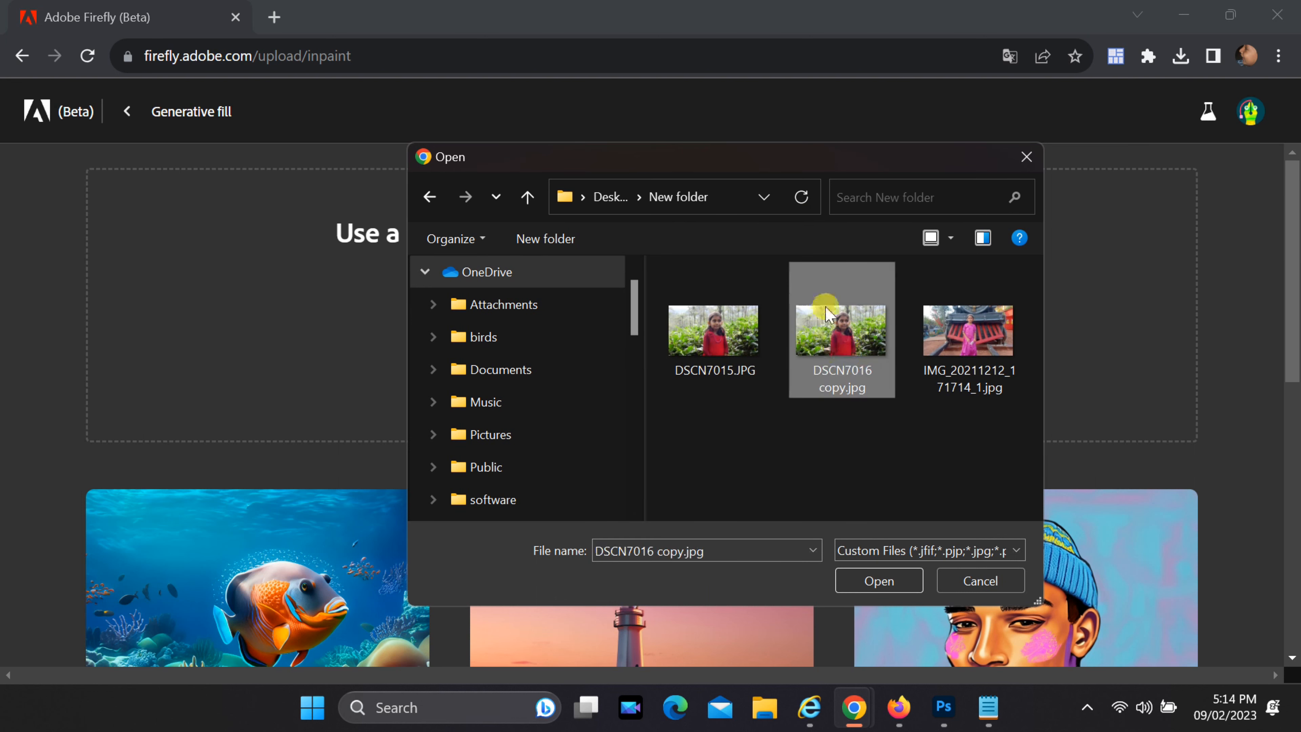
left_click(979, 580)
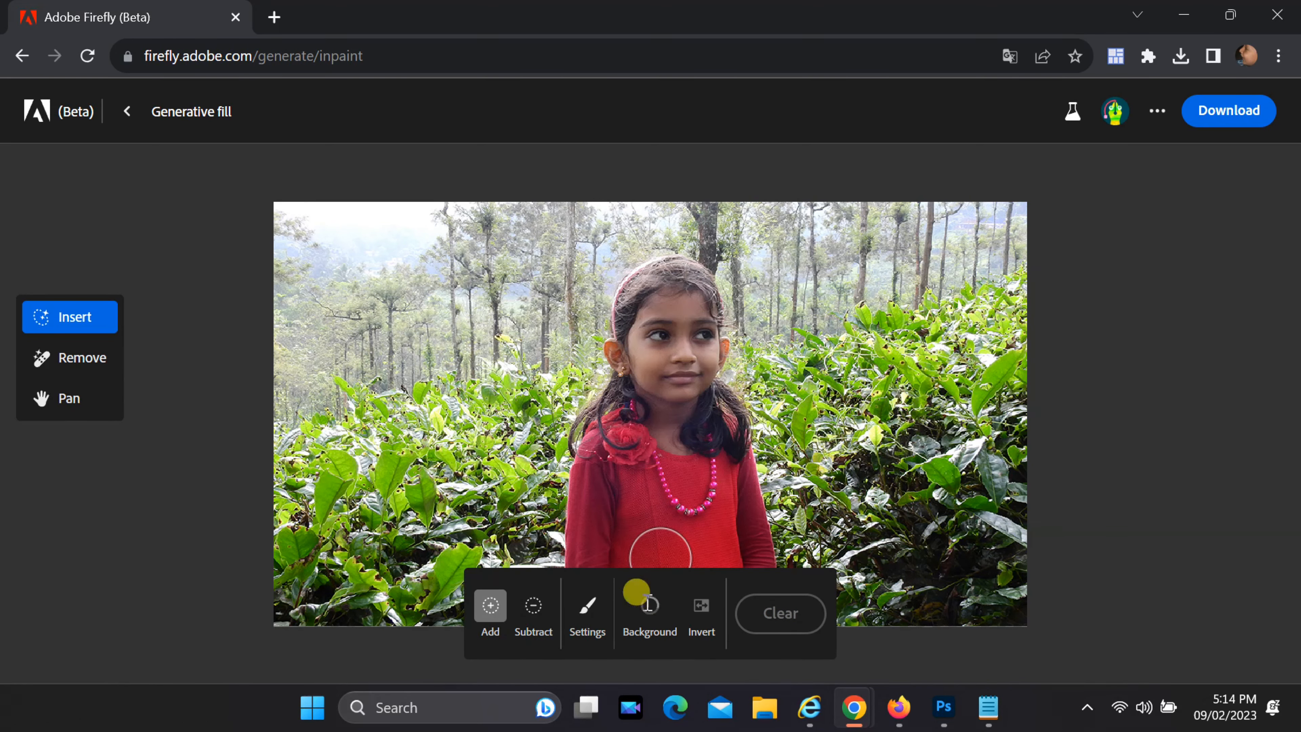
- Mask the background around the girl and generate a 'beach' replacement
left_click(650, 597)
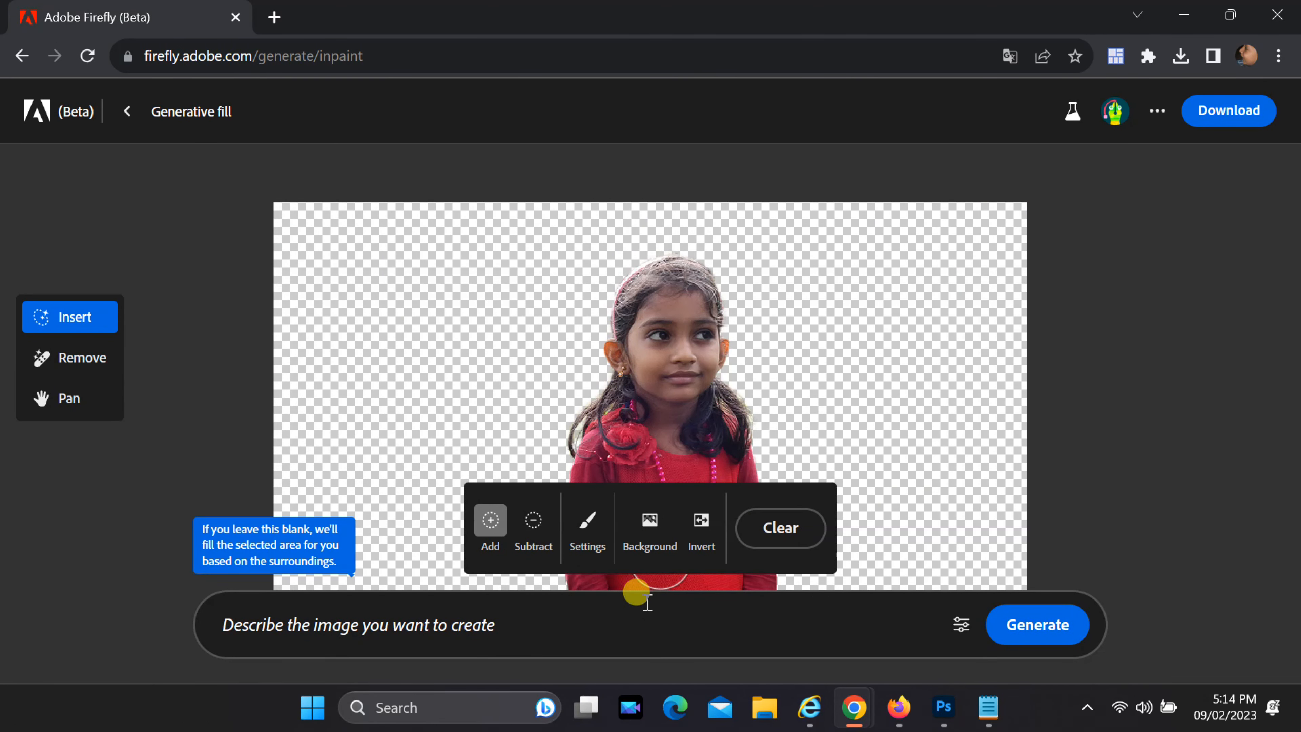
left_click(332, 625)
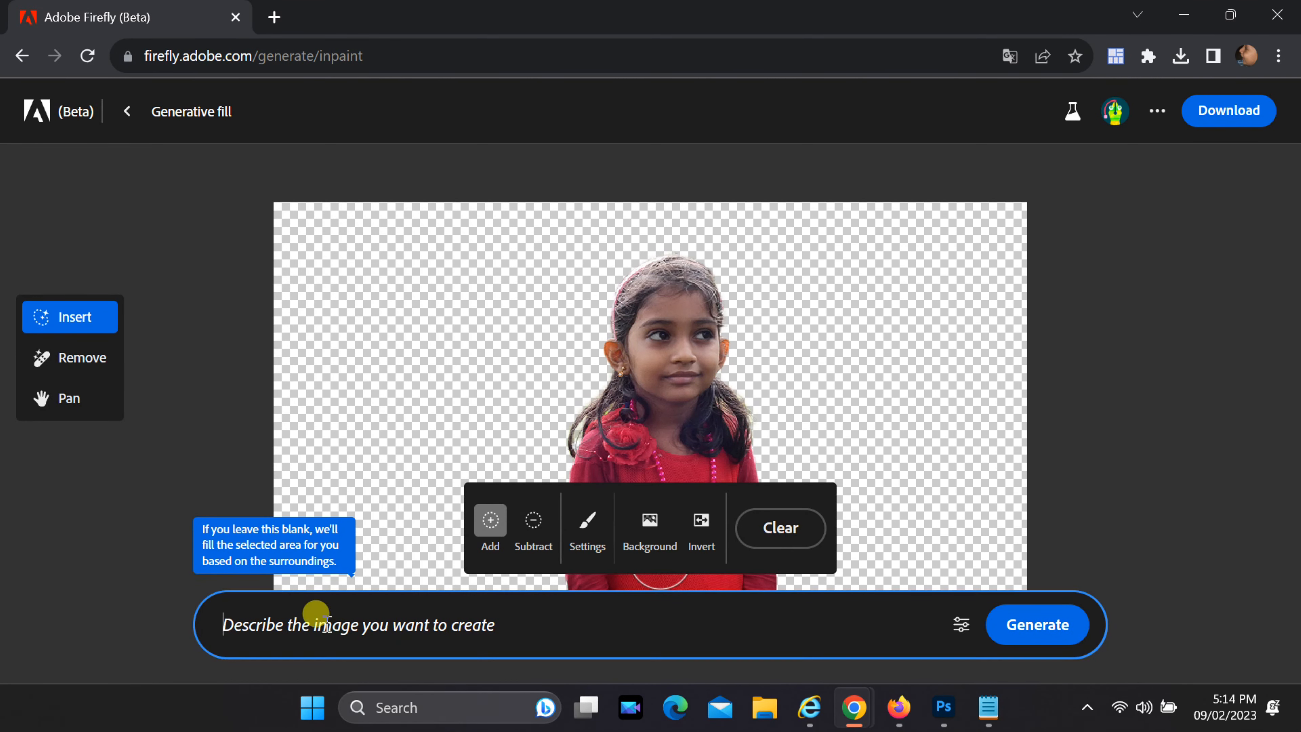
type("beach")
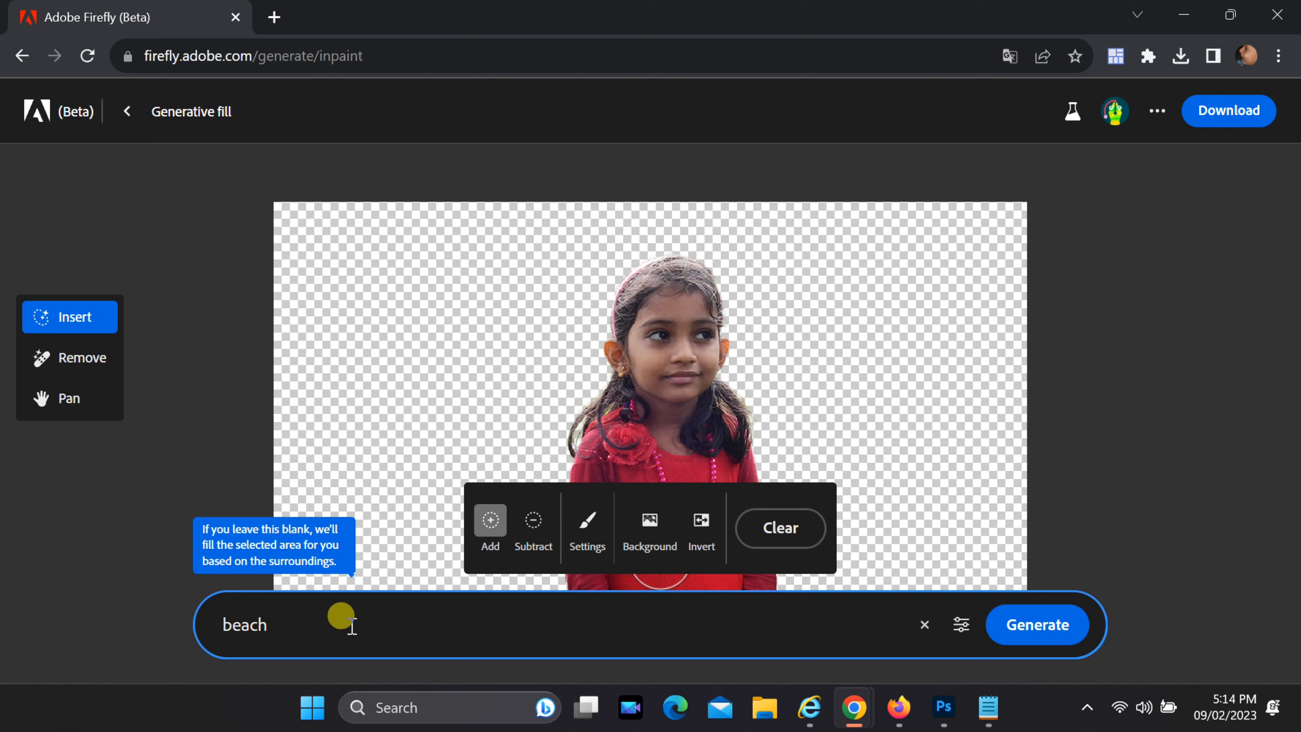
left_click(1037, 624)
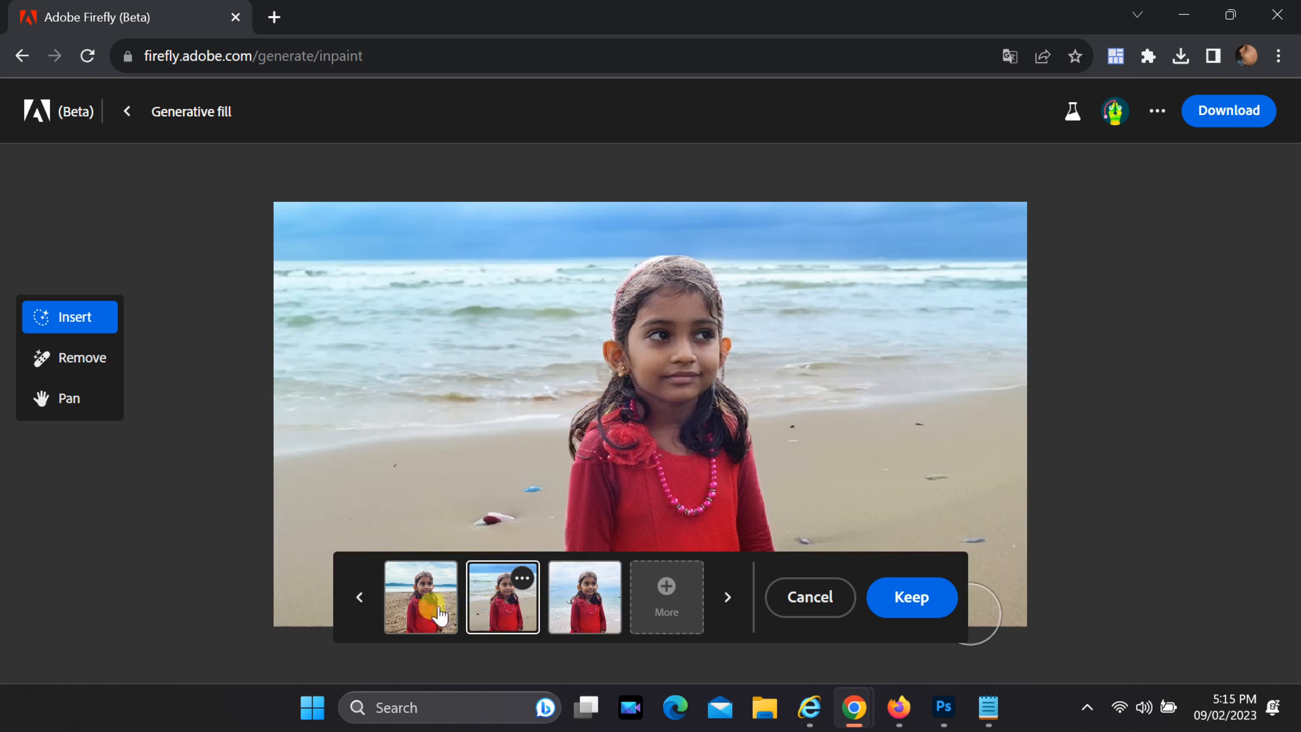
- Preview the beach variations and download the one with rolling white surf
left_click(420, 596)
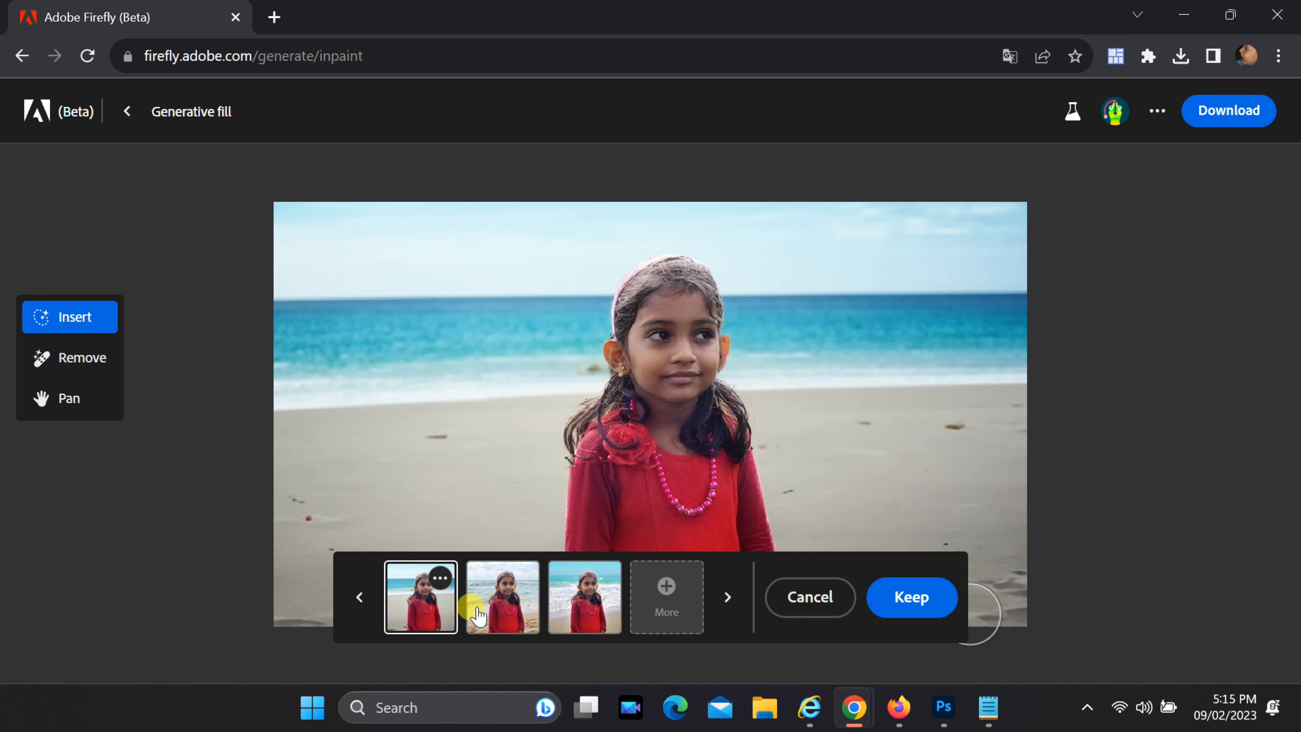
left_click(583, 596)
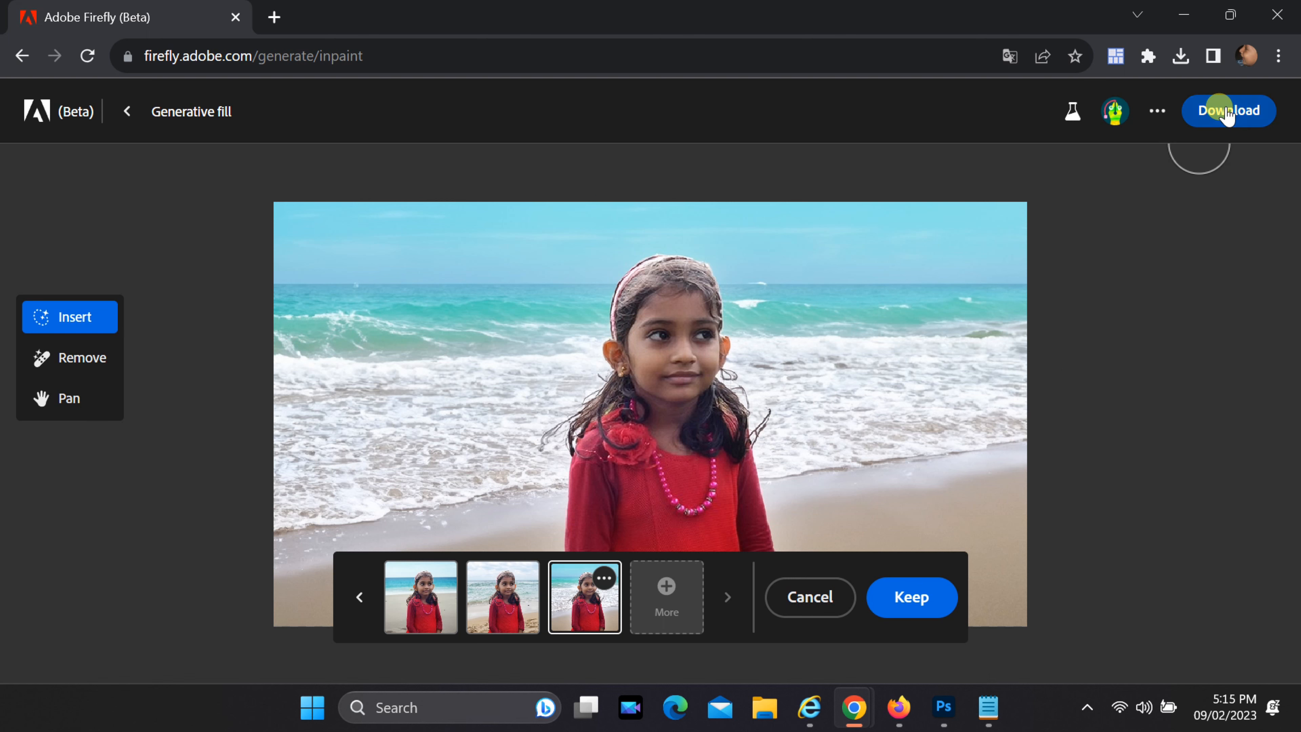
left_click(1228, 110)
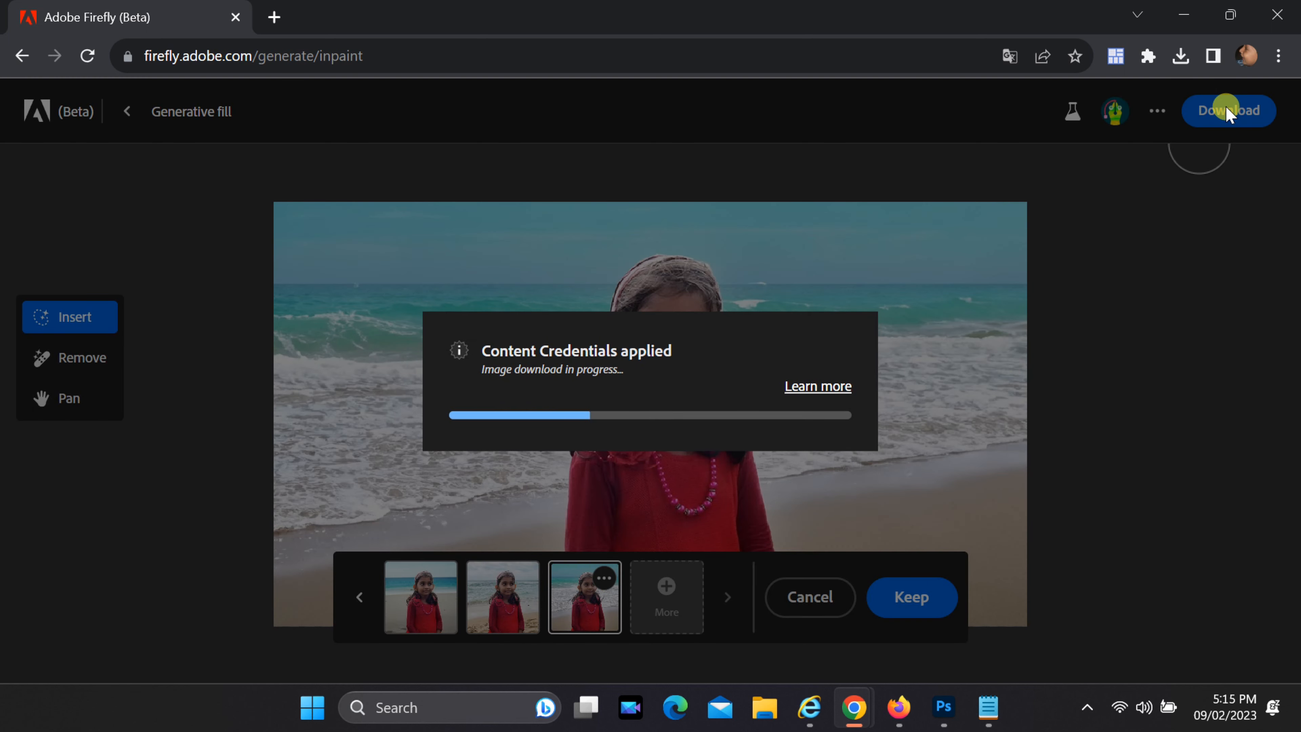
left_click(1228, 110)
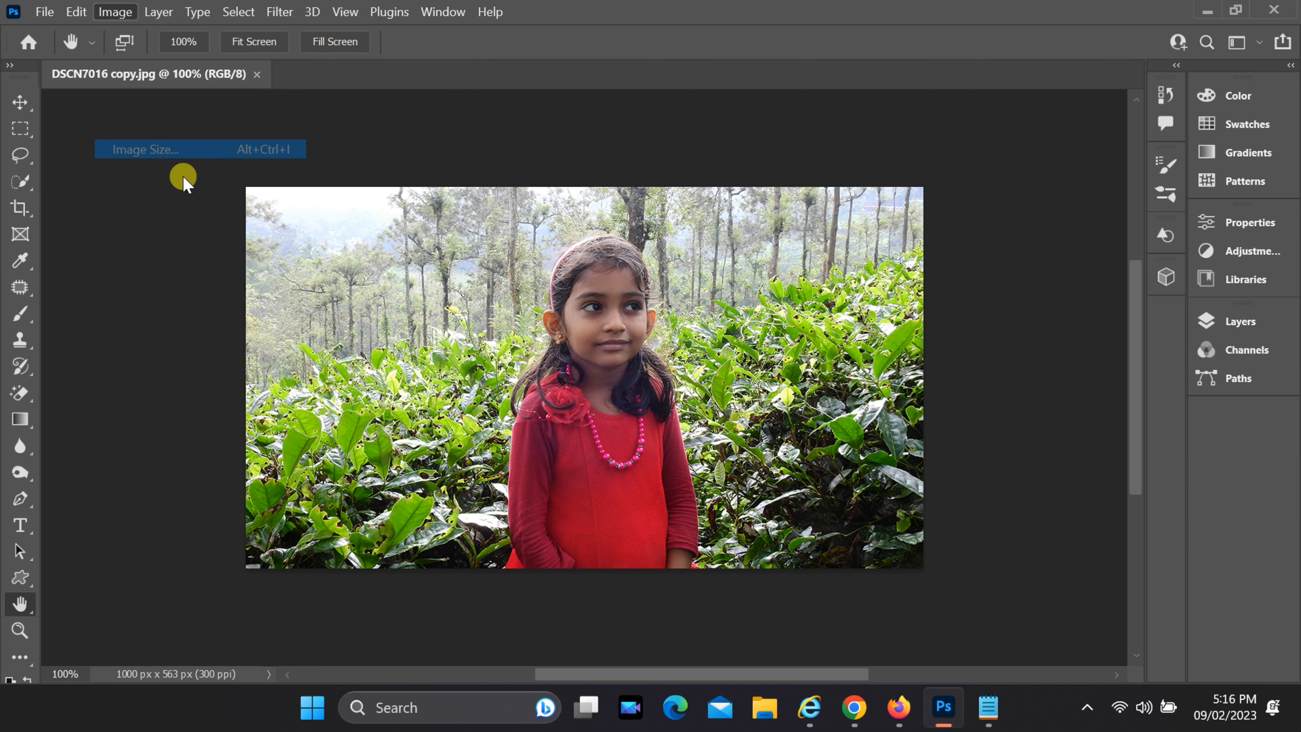
- Resize the image to 4000 pixels wide with linked height via Image Size
left_click(145, 149)
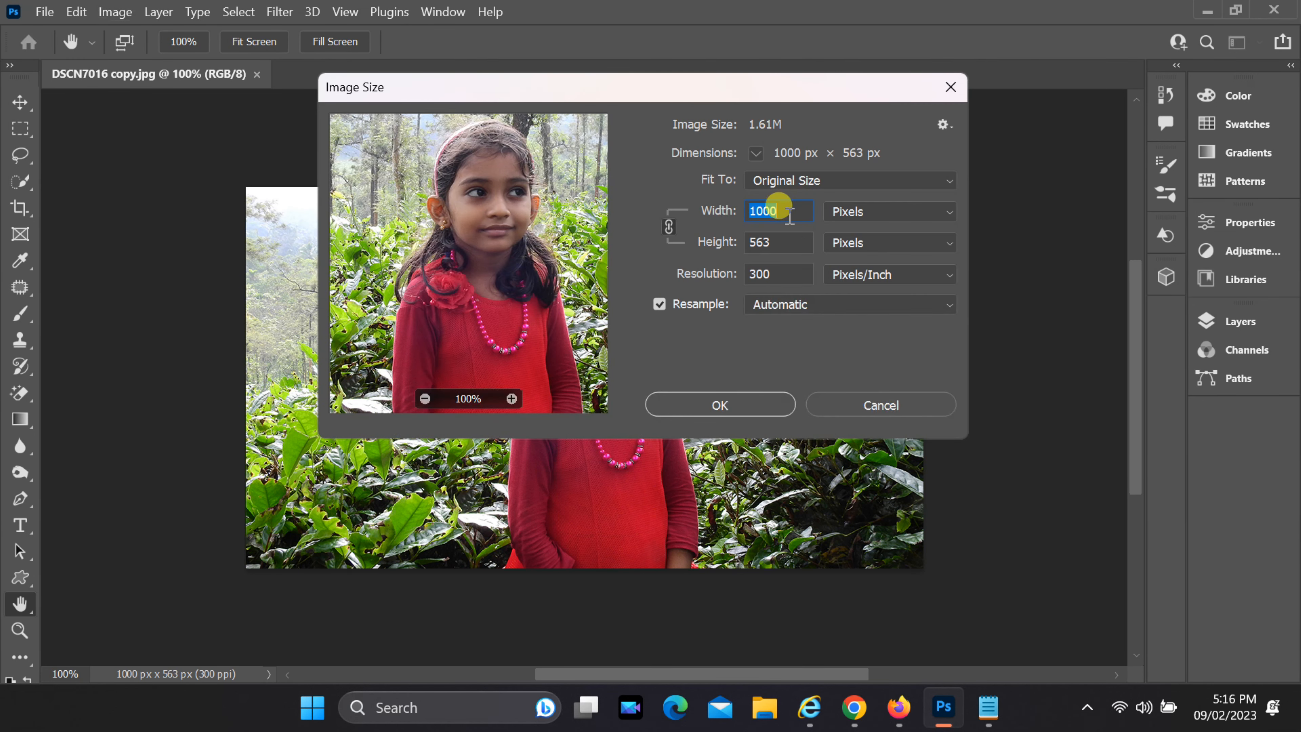
left_click(777, 242)
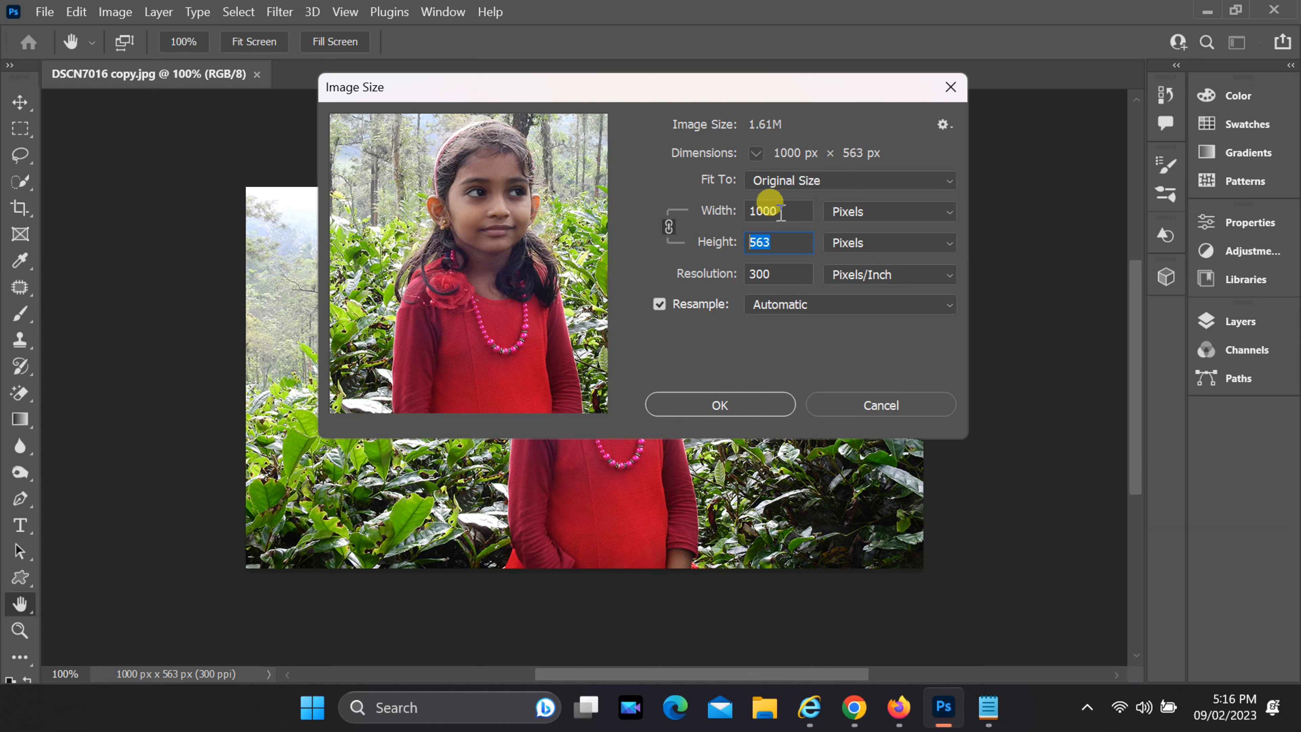
left_click(777, 211)
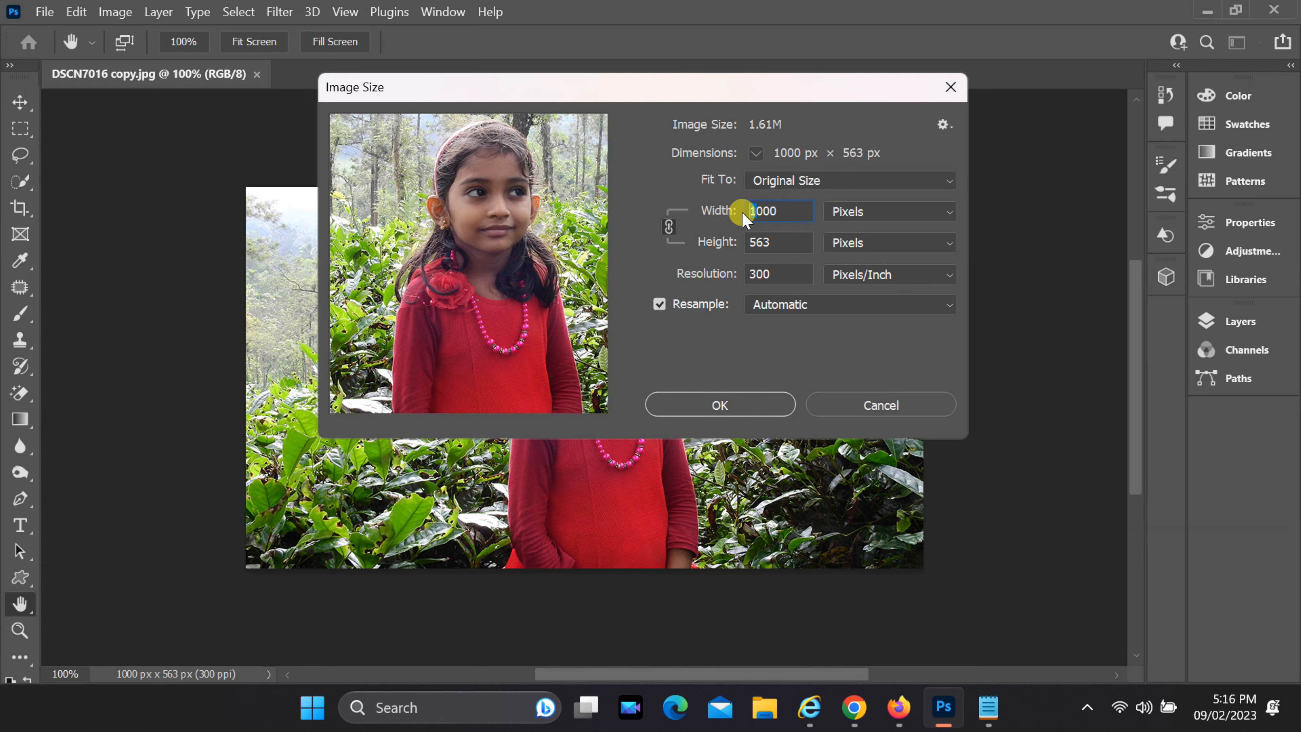
type("4000")
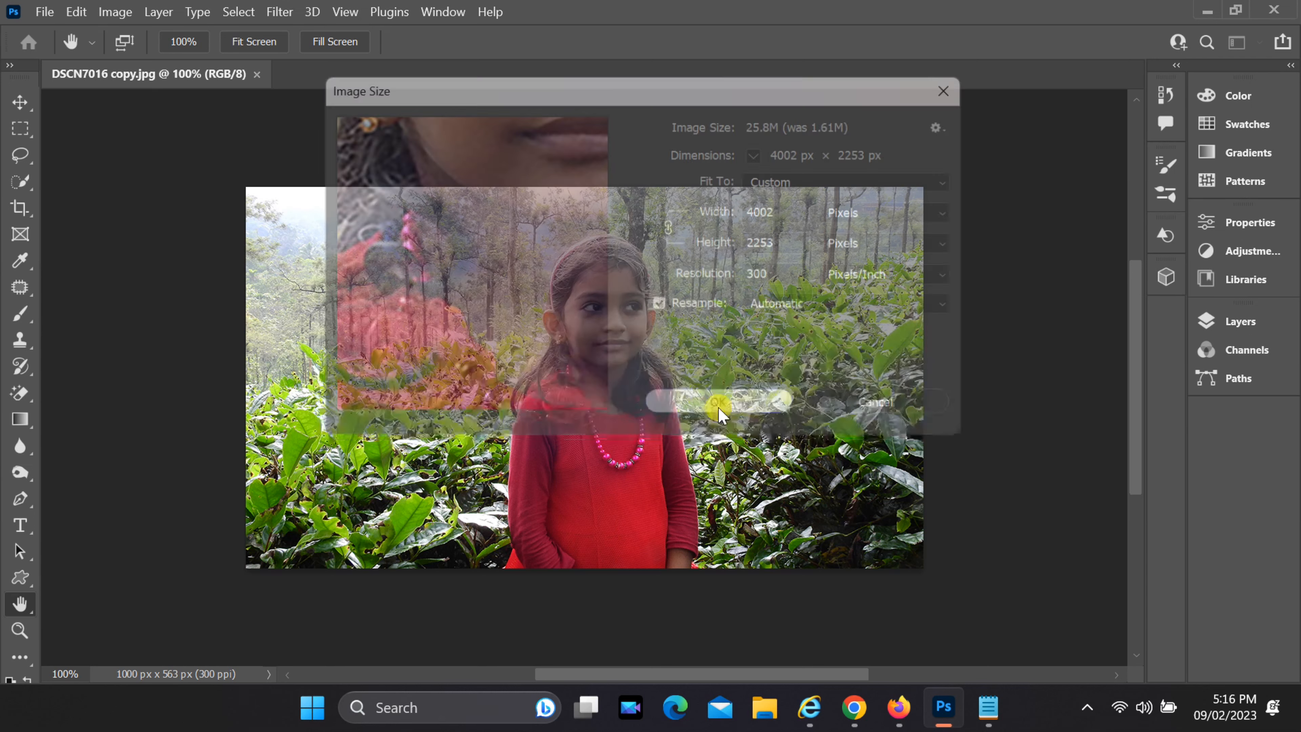
left_click(715, 402)
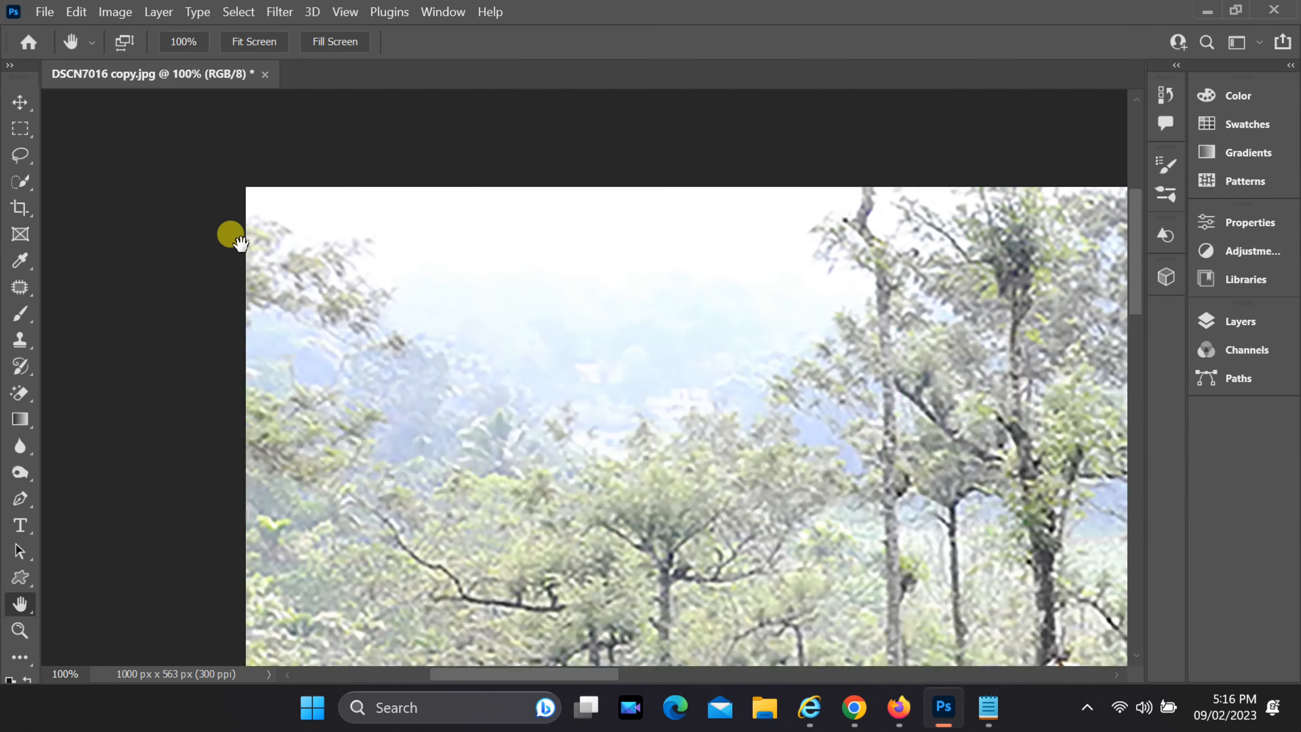
- Switch back to Chrome and upload DSCN7015.JPG into a fresh Generative fill workspace
left_click(44, 11)
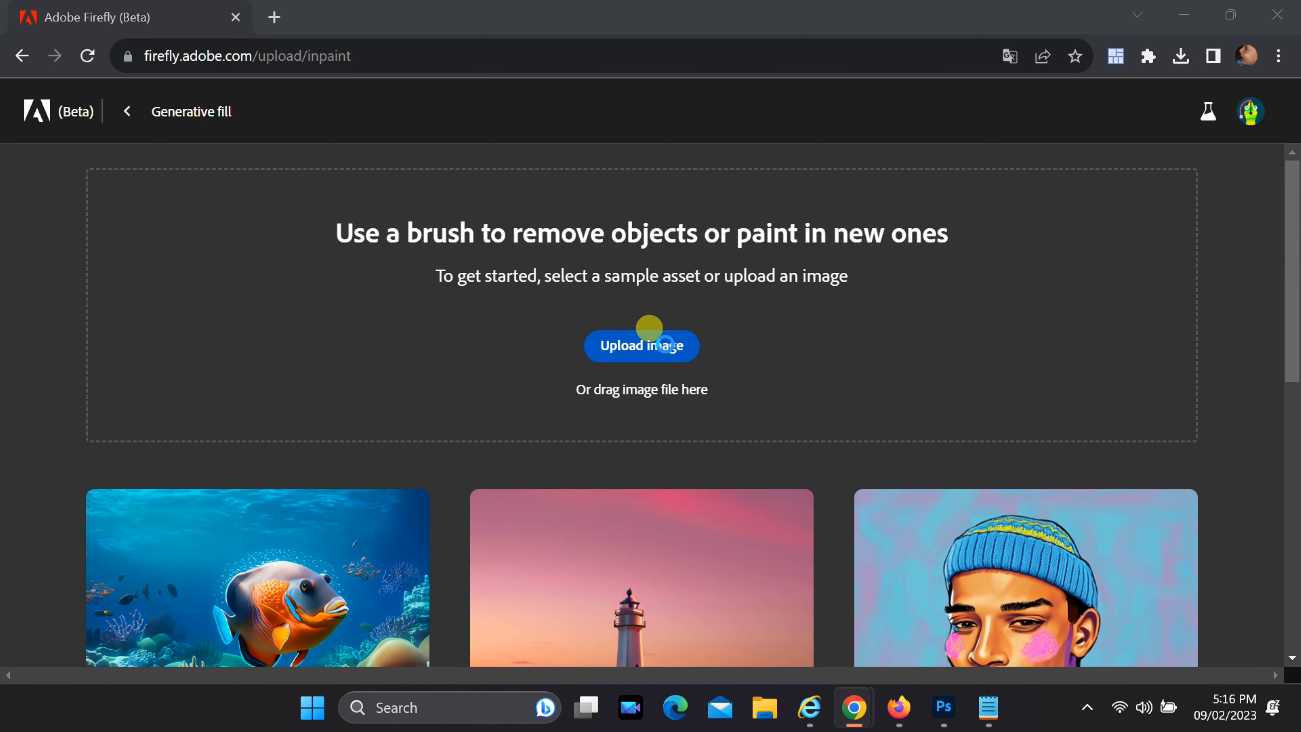
left_click(642, 345)
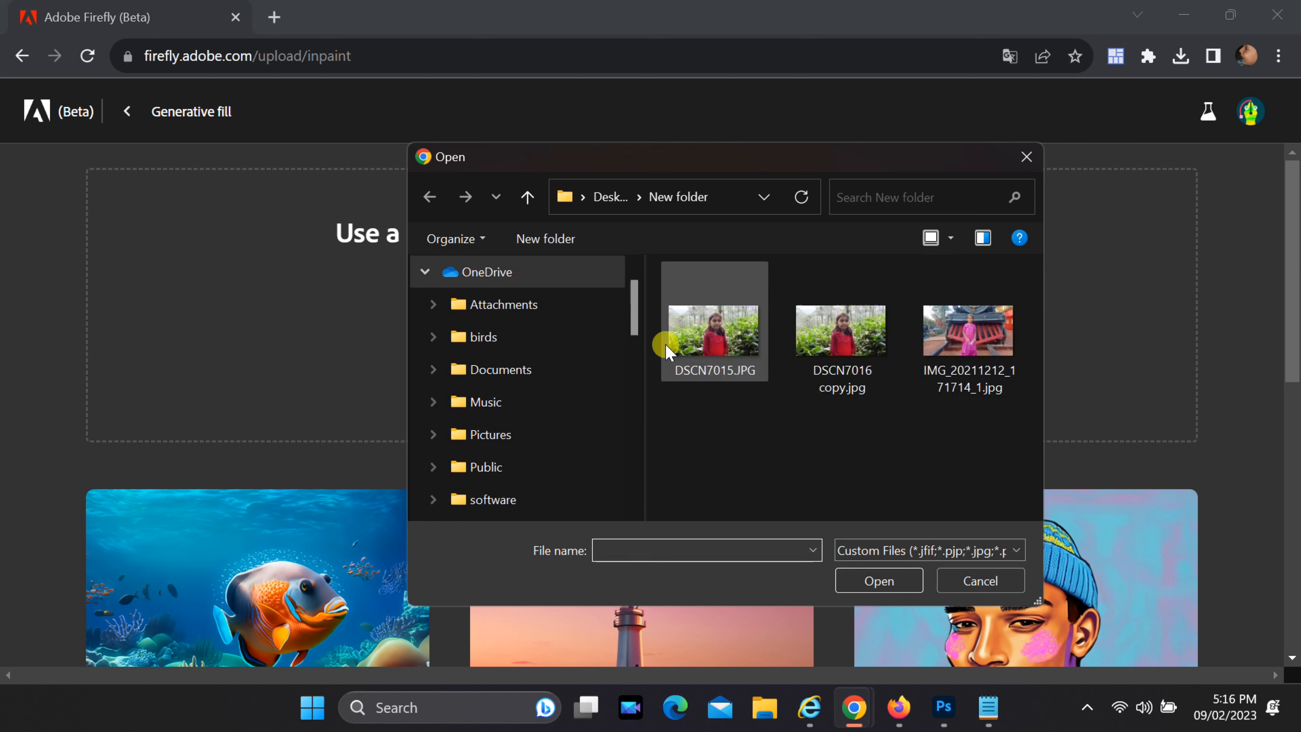
left_click(713, 330)
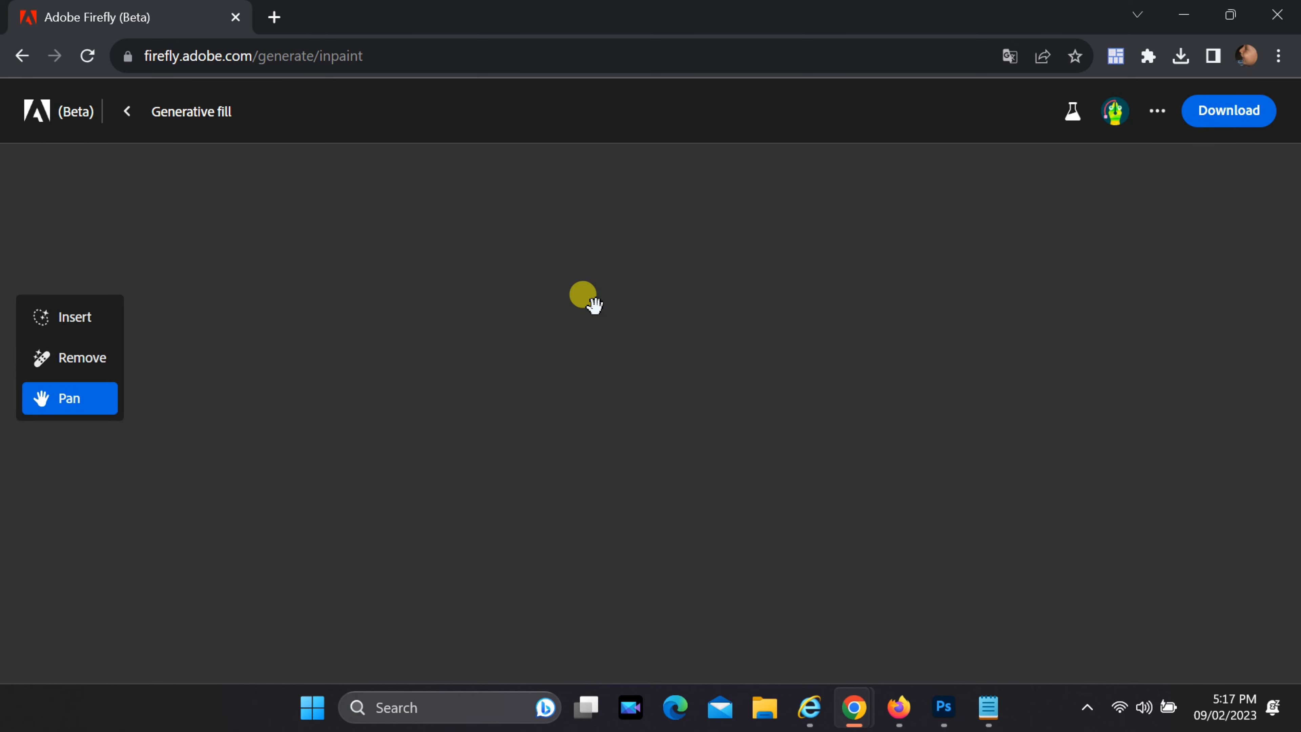
left_click(69, 317)
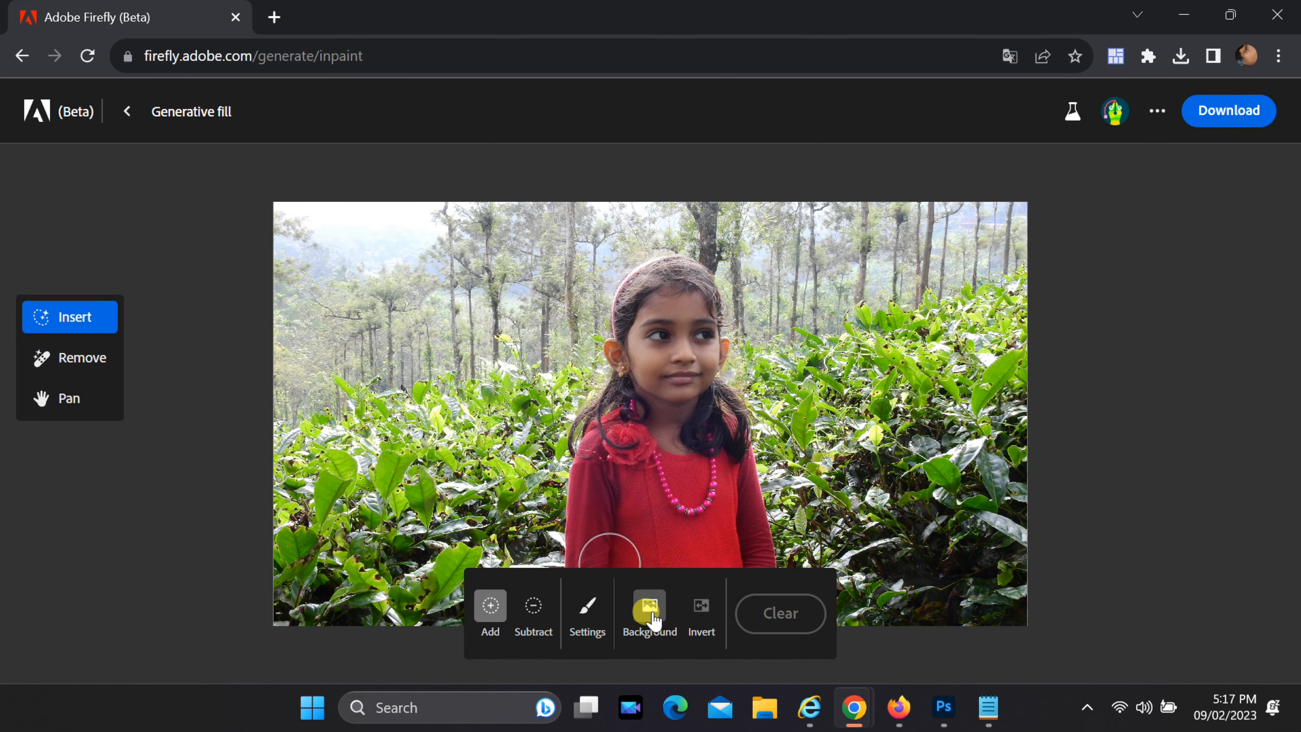
- Remove the background behind the girl in red, generate 'beach' scenes and preview the second variation
left_click(650, 607)
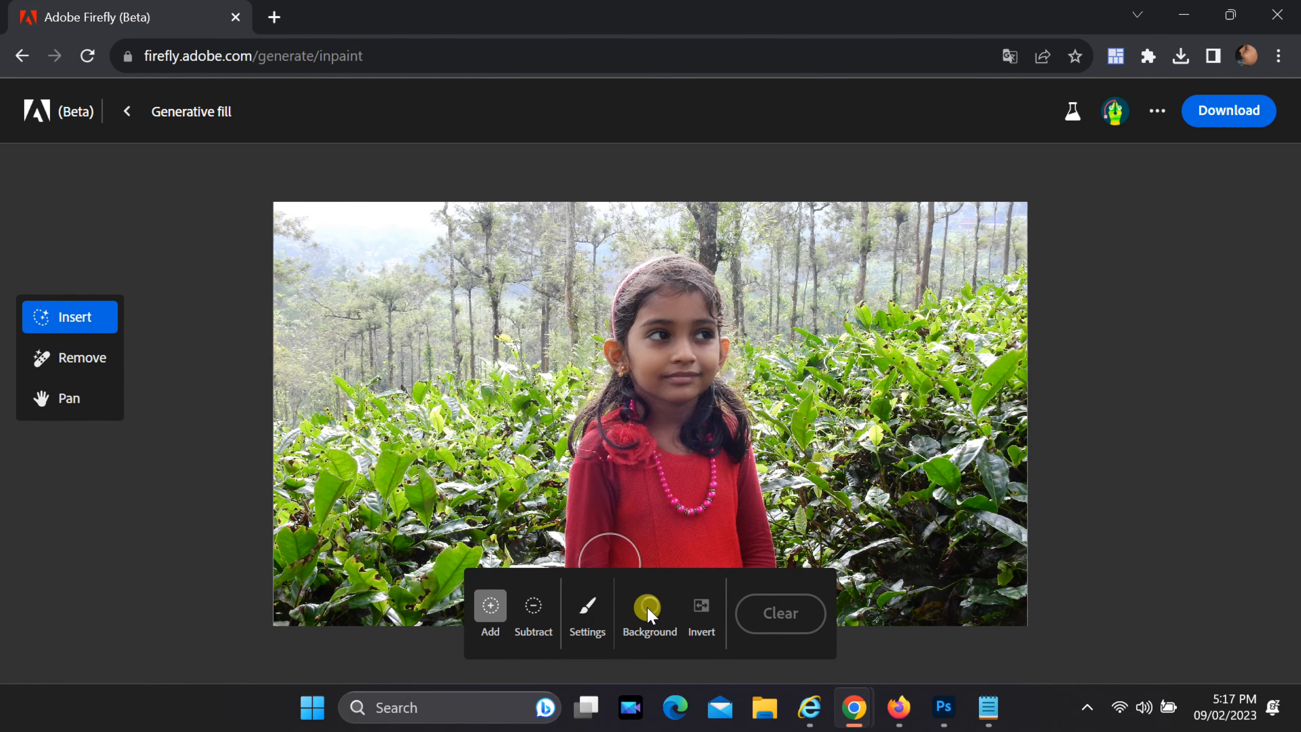
left_click(649, 614)
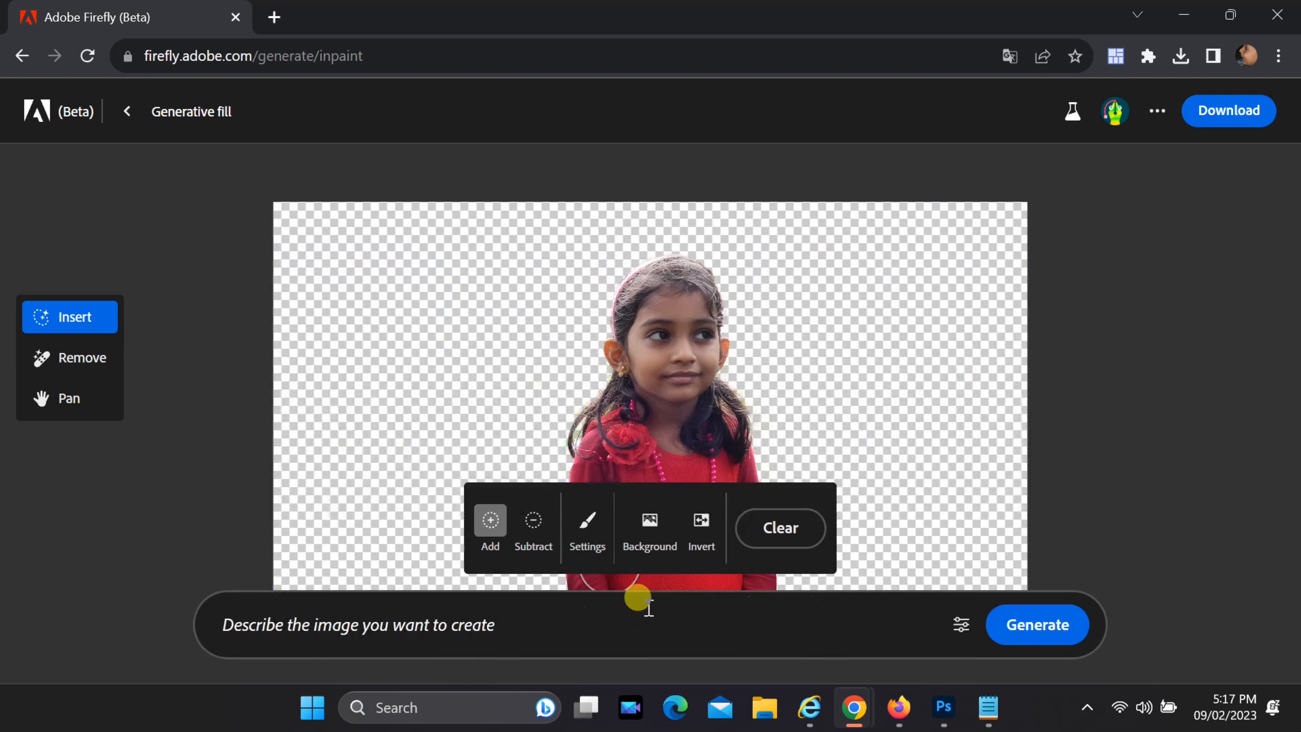
type("b")
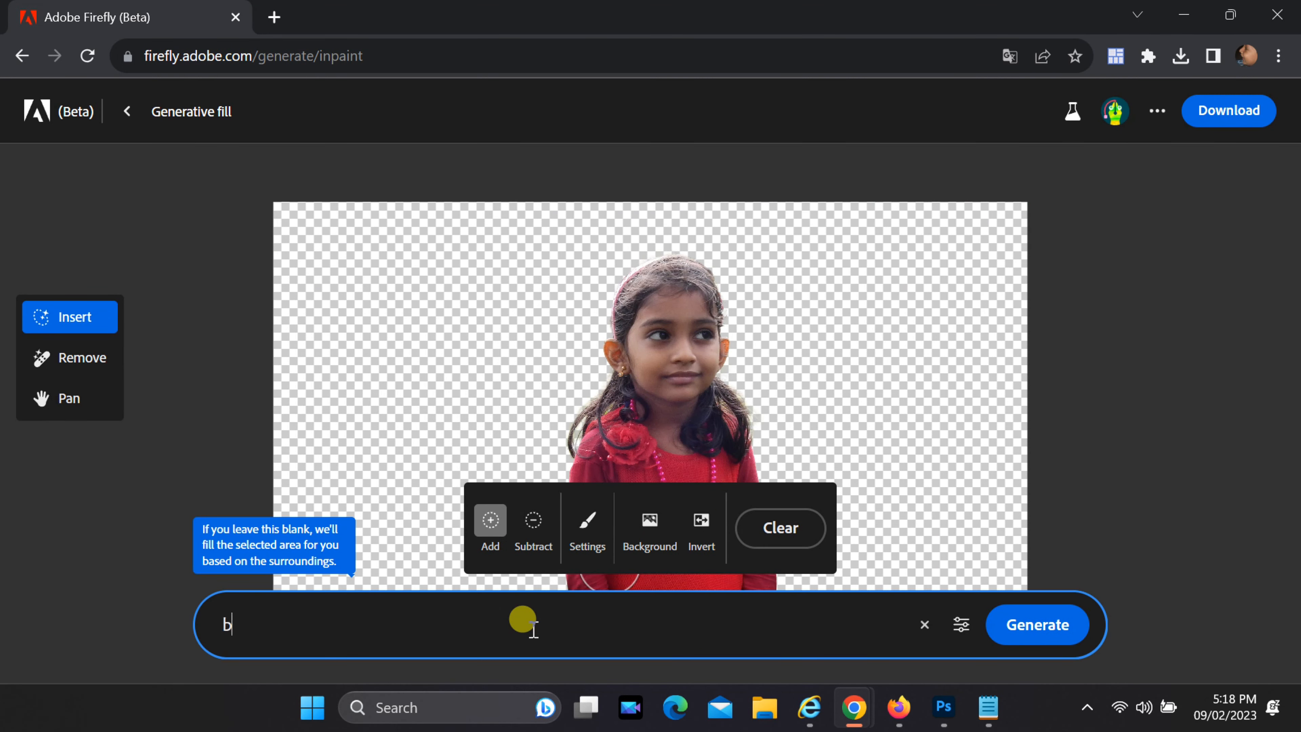
type("each")
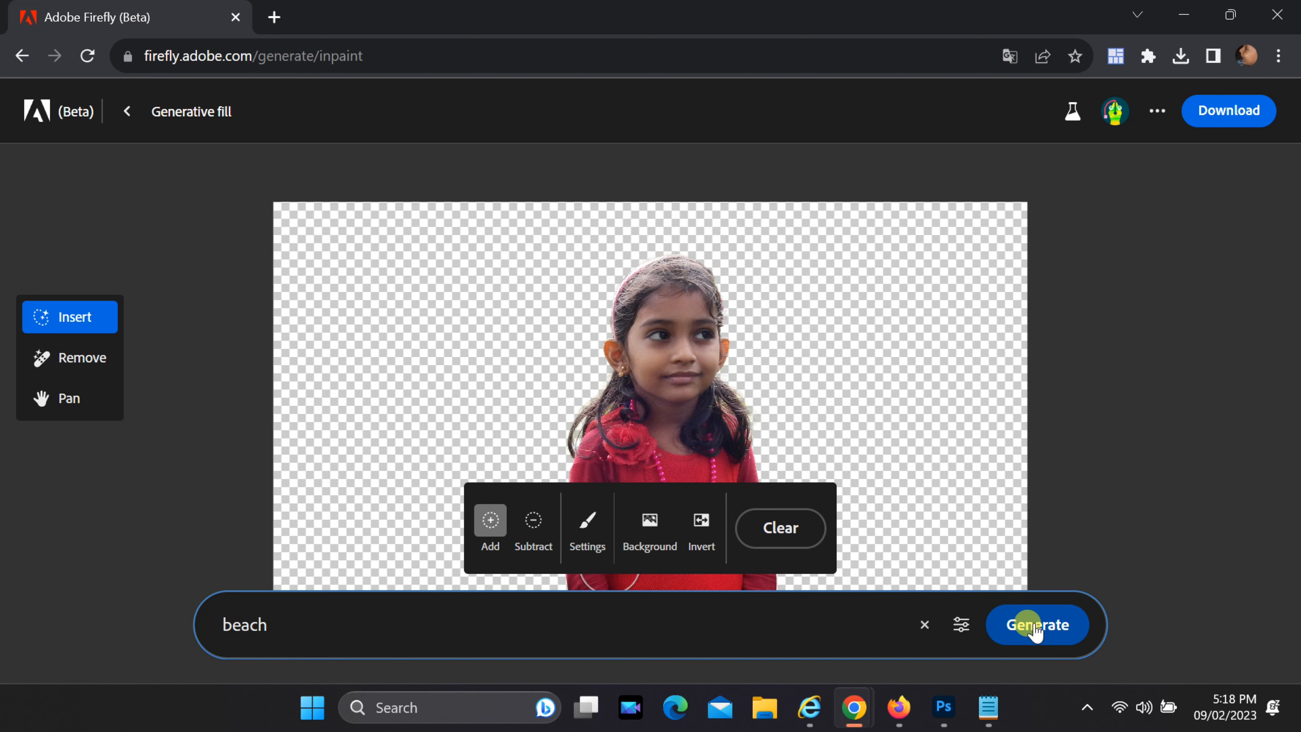
left_click(1037, 624)
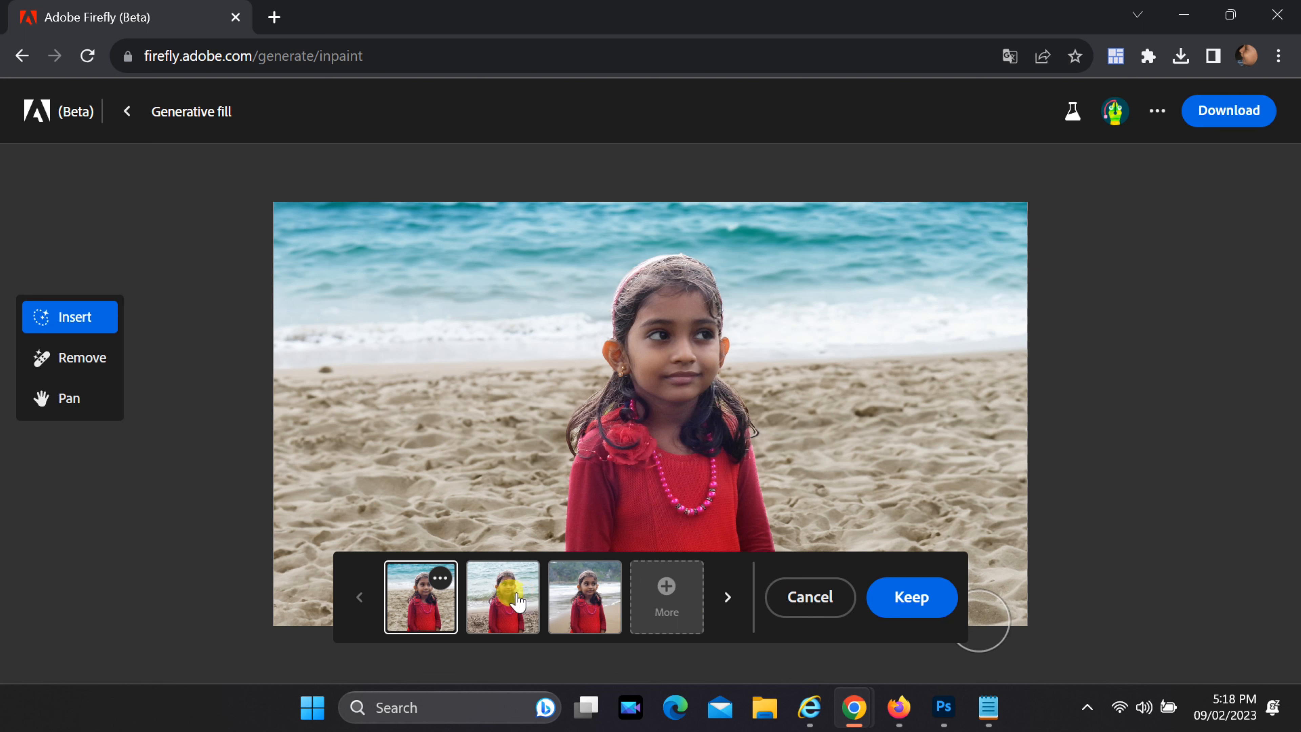
left_click(502, 596)
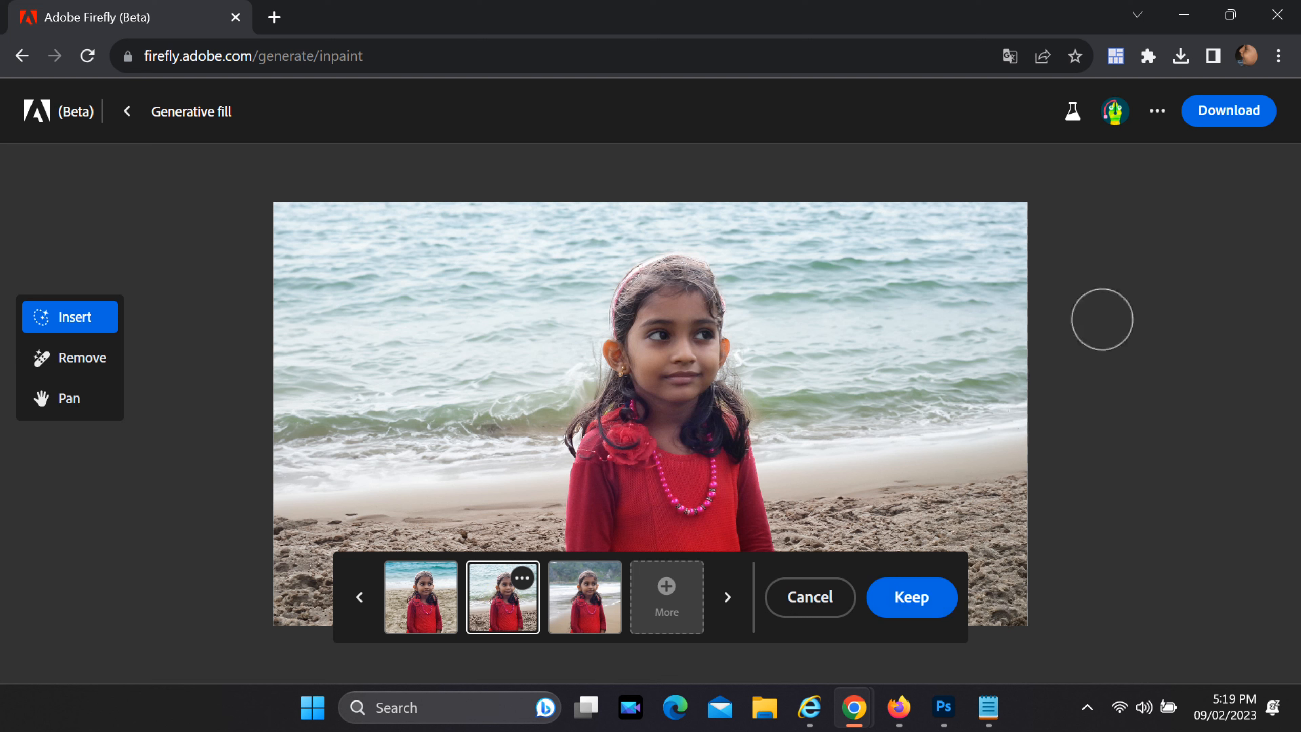
mouse_move(1188, 179)
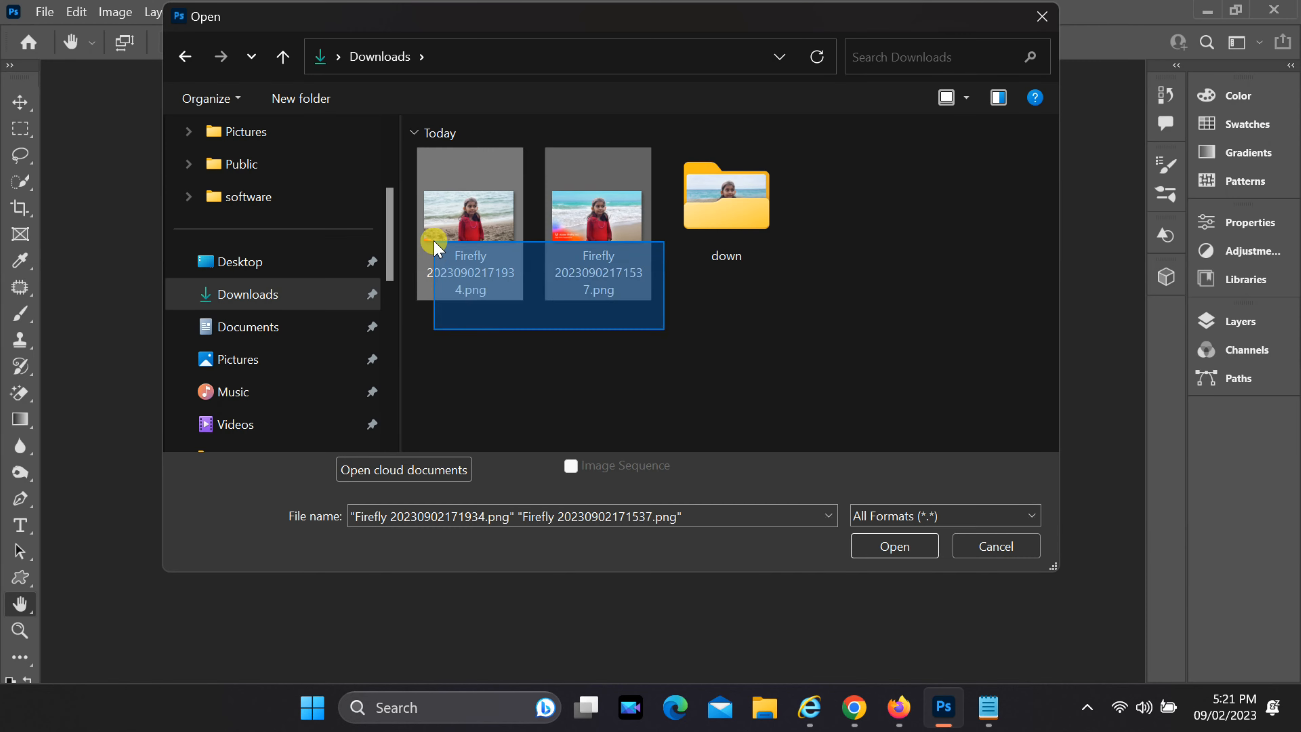
- Open both downloaded Firefly beach PNGs and pick a healing tool for the watermark
left_click(893, 546)
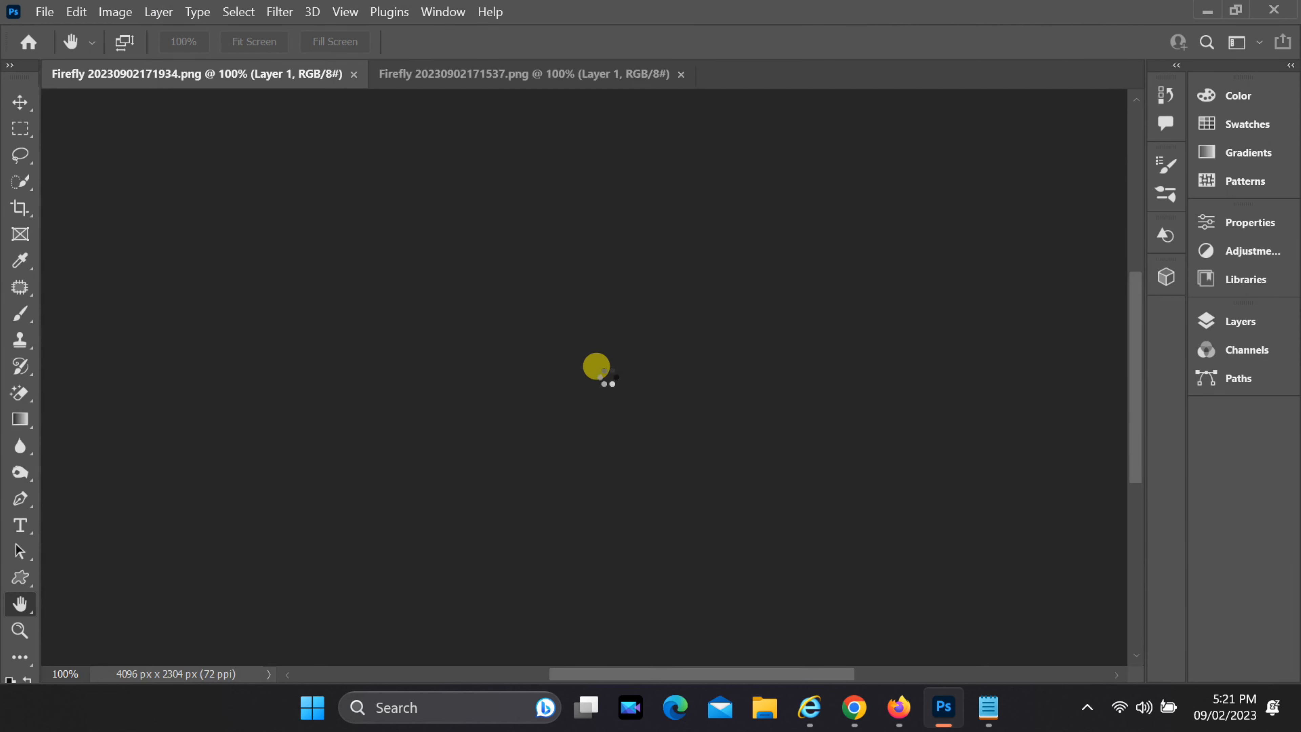
left_click(527, 74)
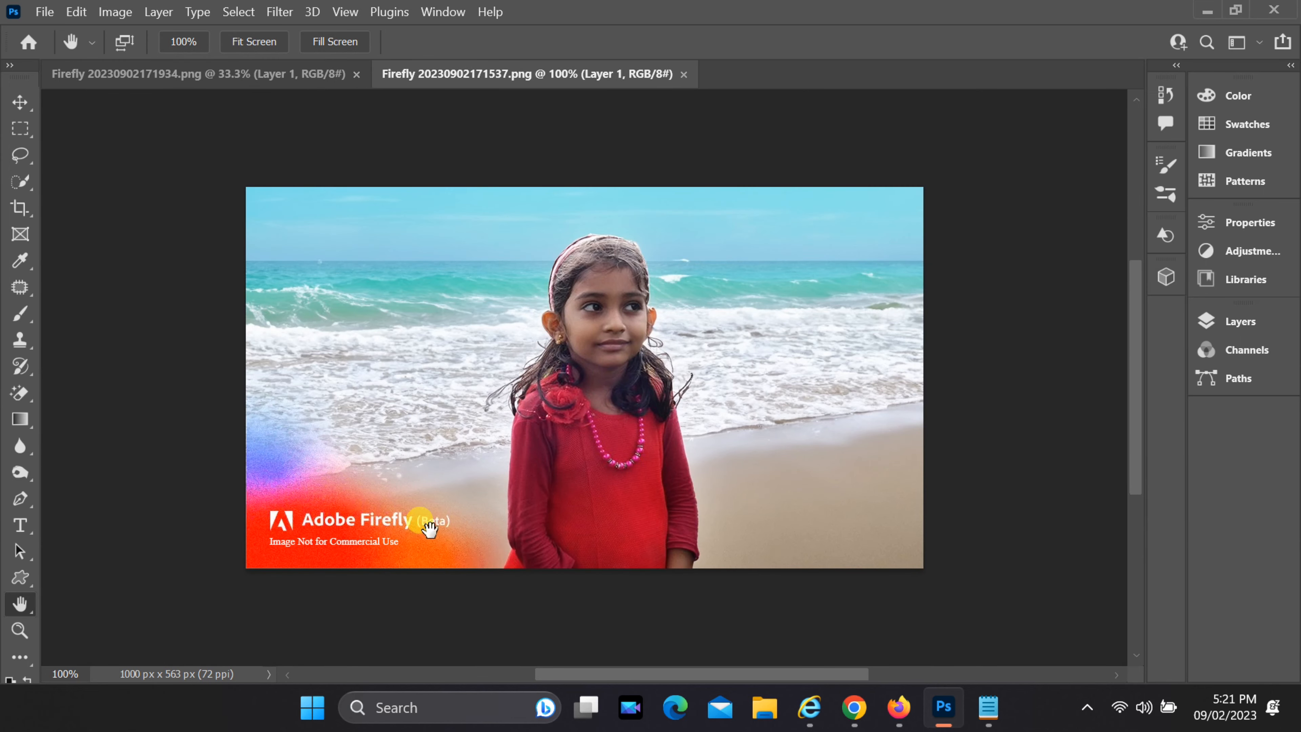
left_click(199, 74)
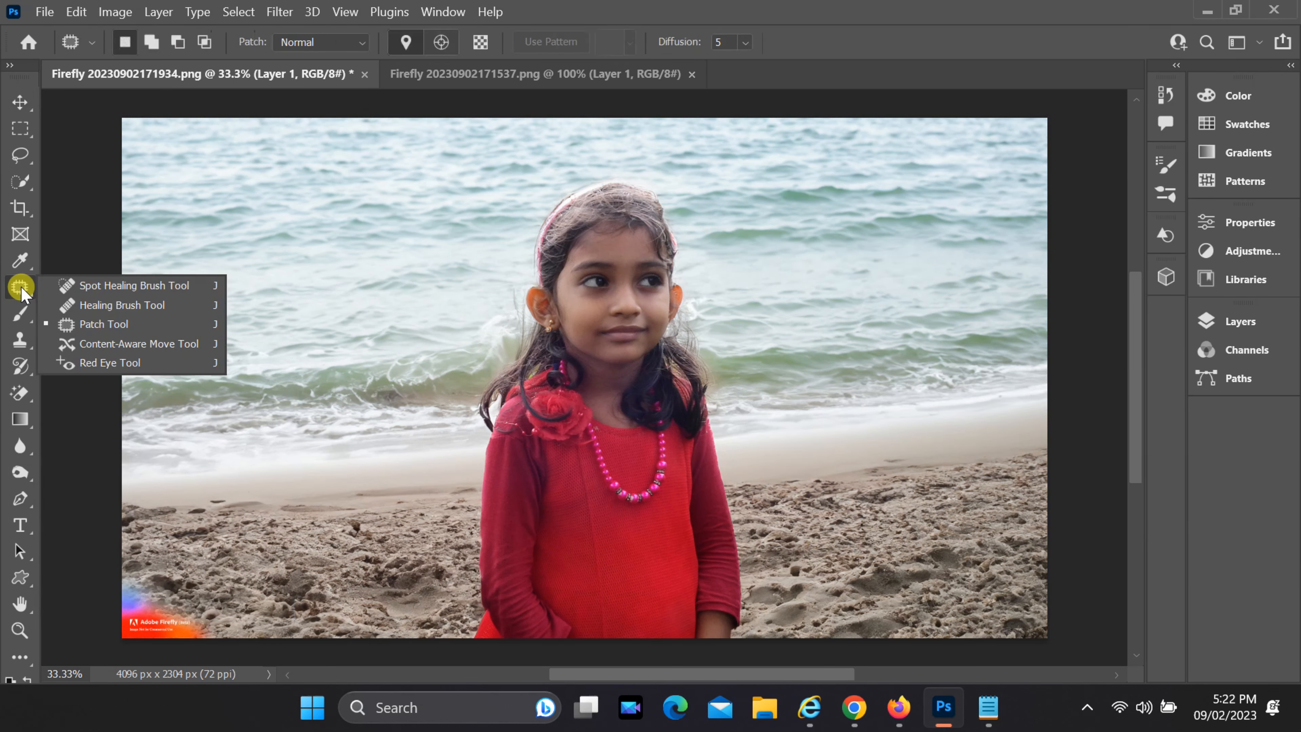
left_click(104, 324)
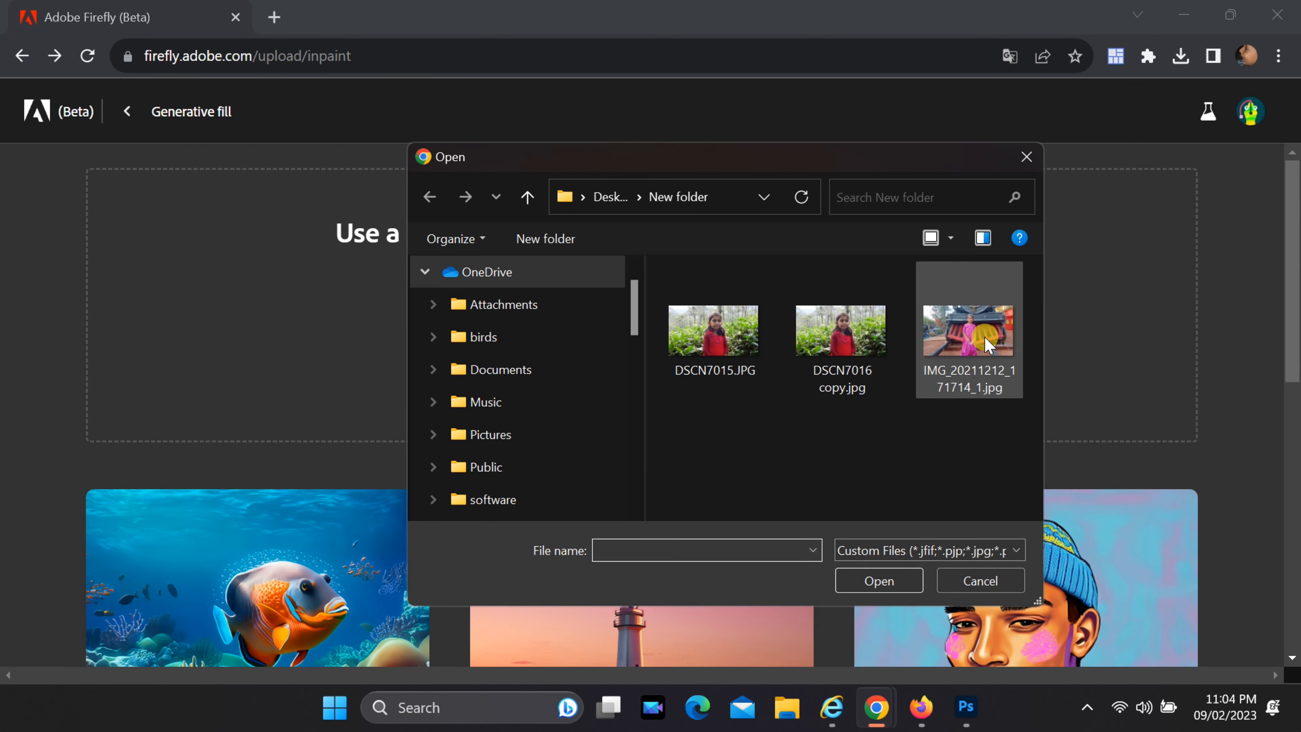
- Upload IMG_20211212_171714_1.jpg of the girl by the locomotive into Generative fill
left_click(968, 329)
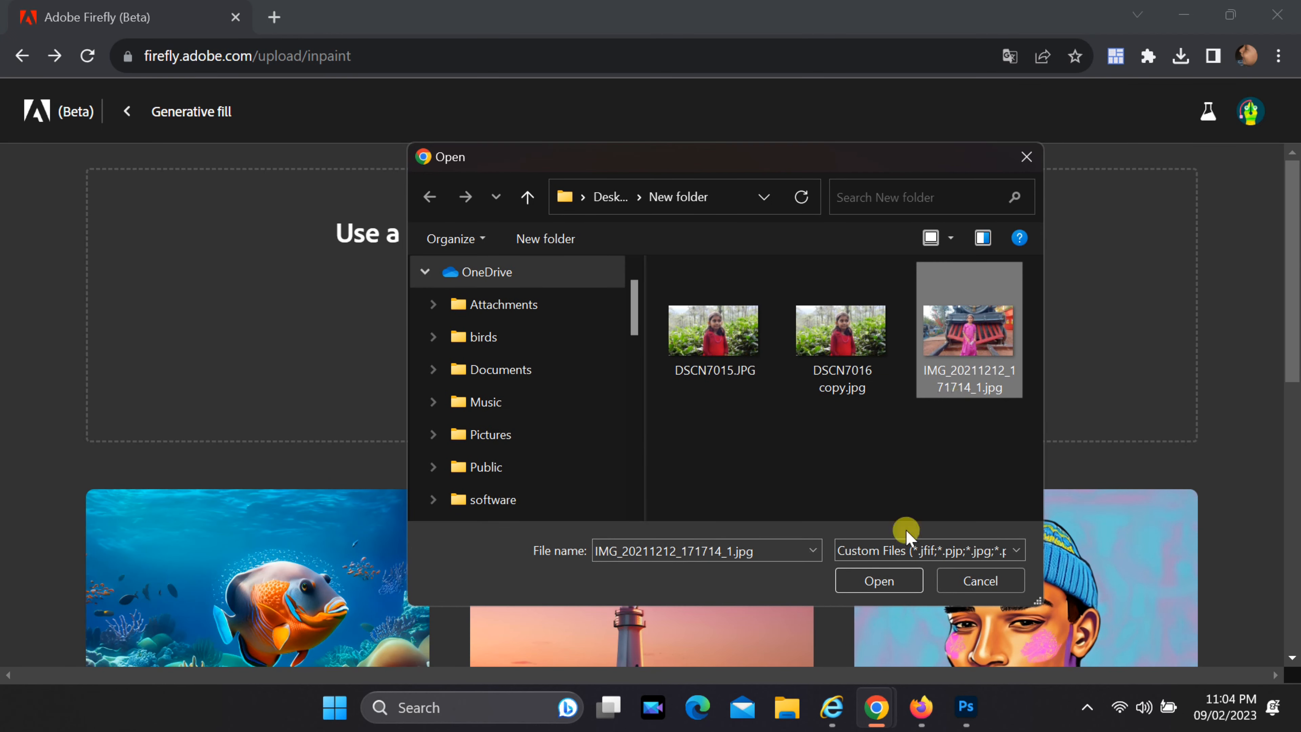
left_click(878, 580)
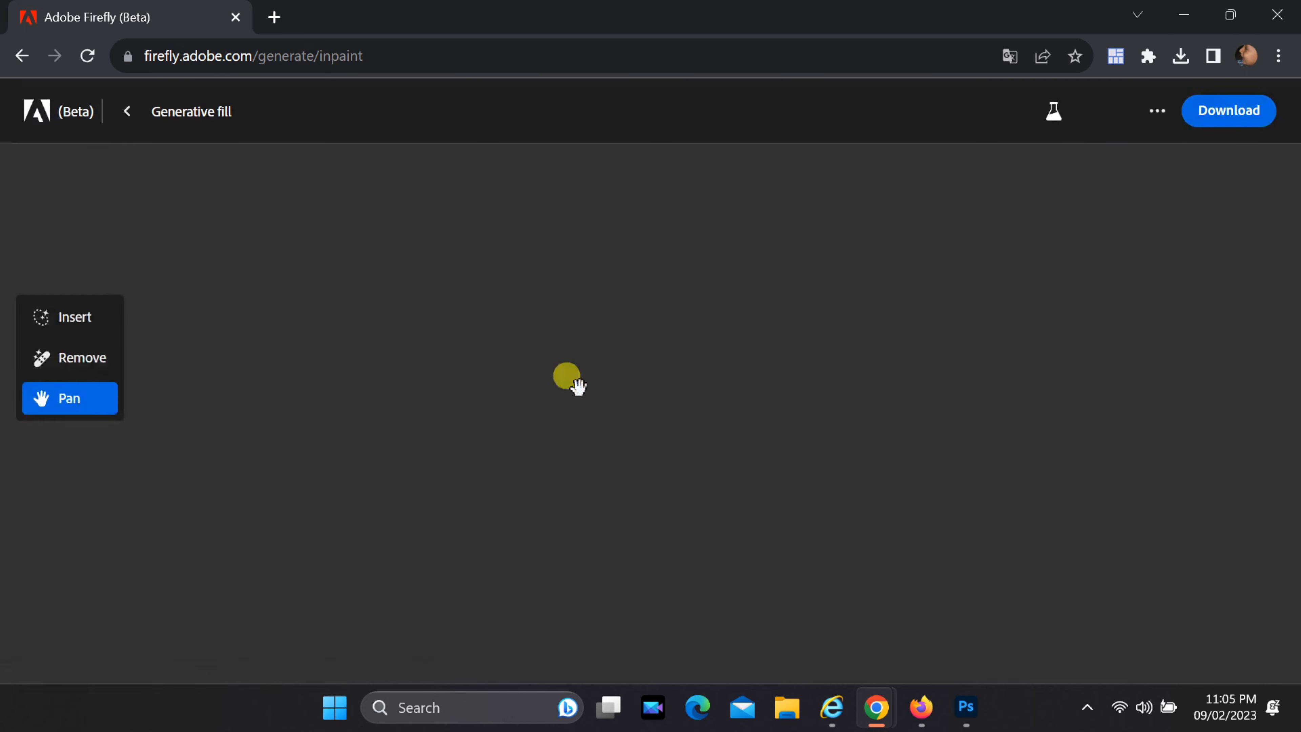
left_click(69, 317)
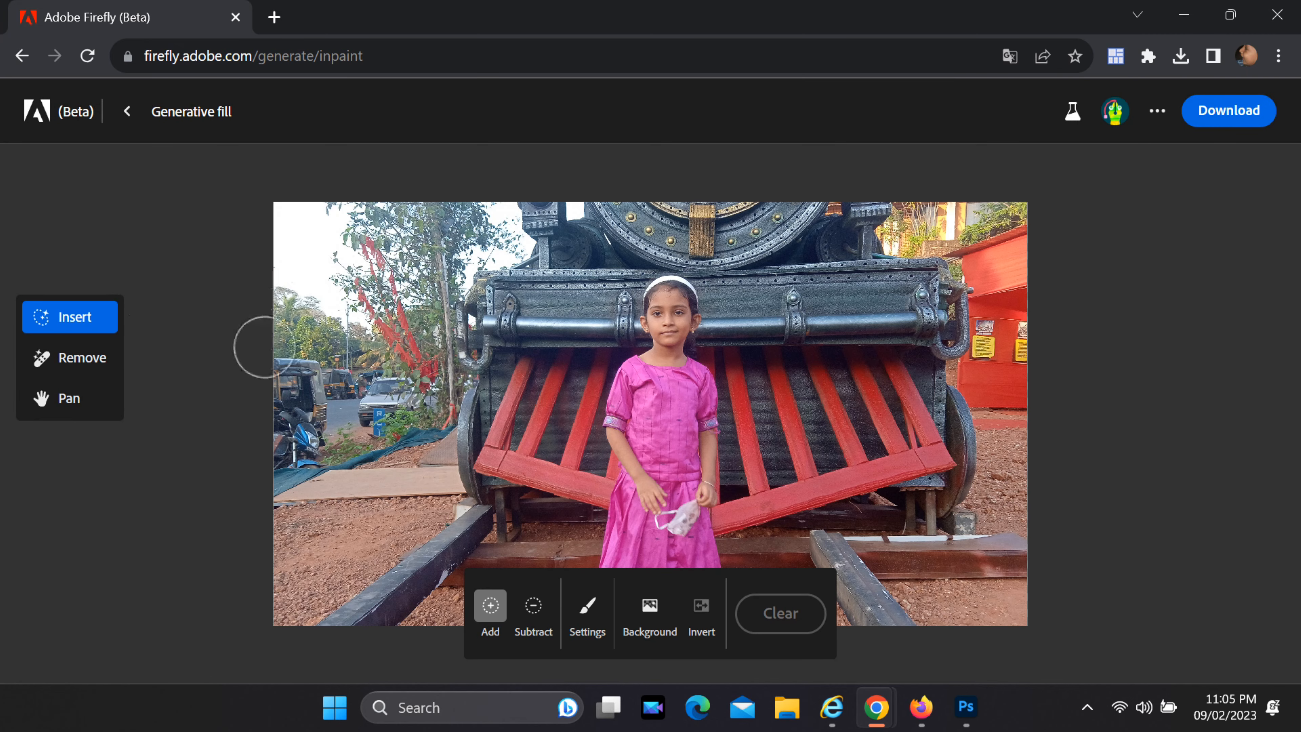
- With the Remove brush, paint over the left-side trees, vehicles and road
left_click(69, 358)
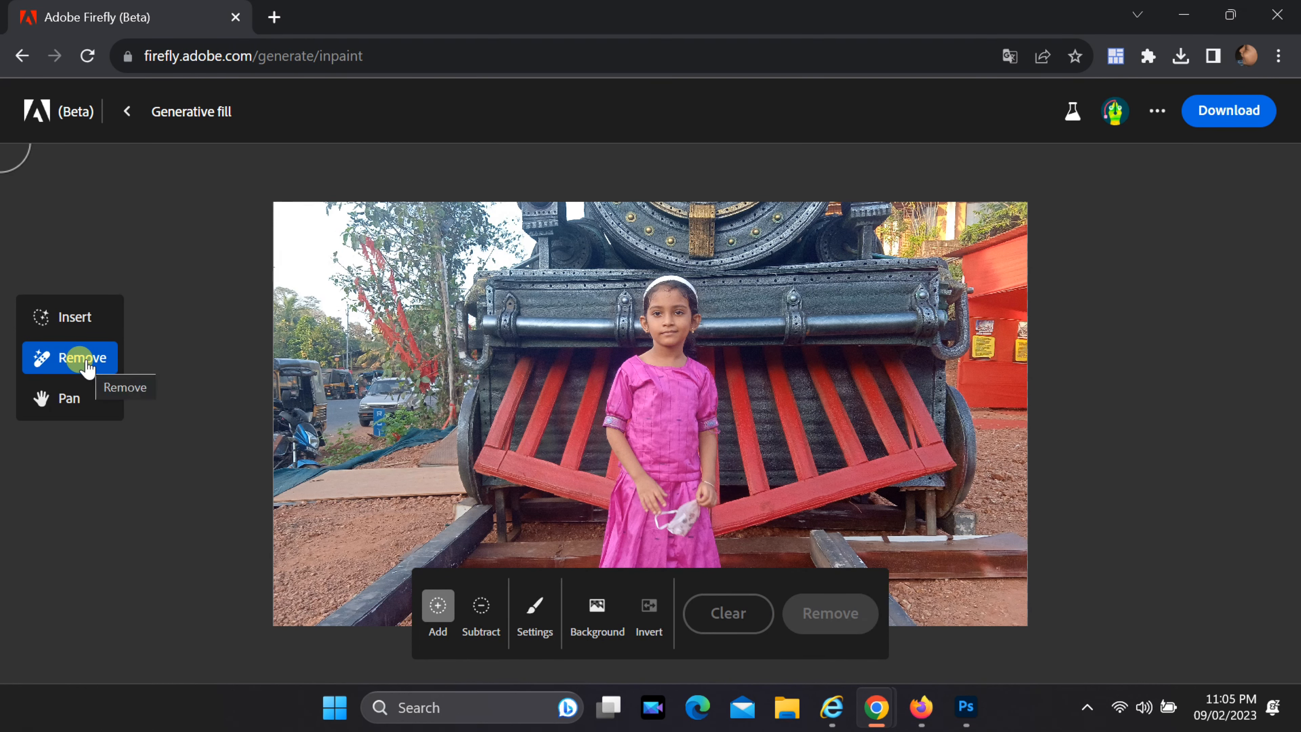
mouse_move(58, 324)
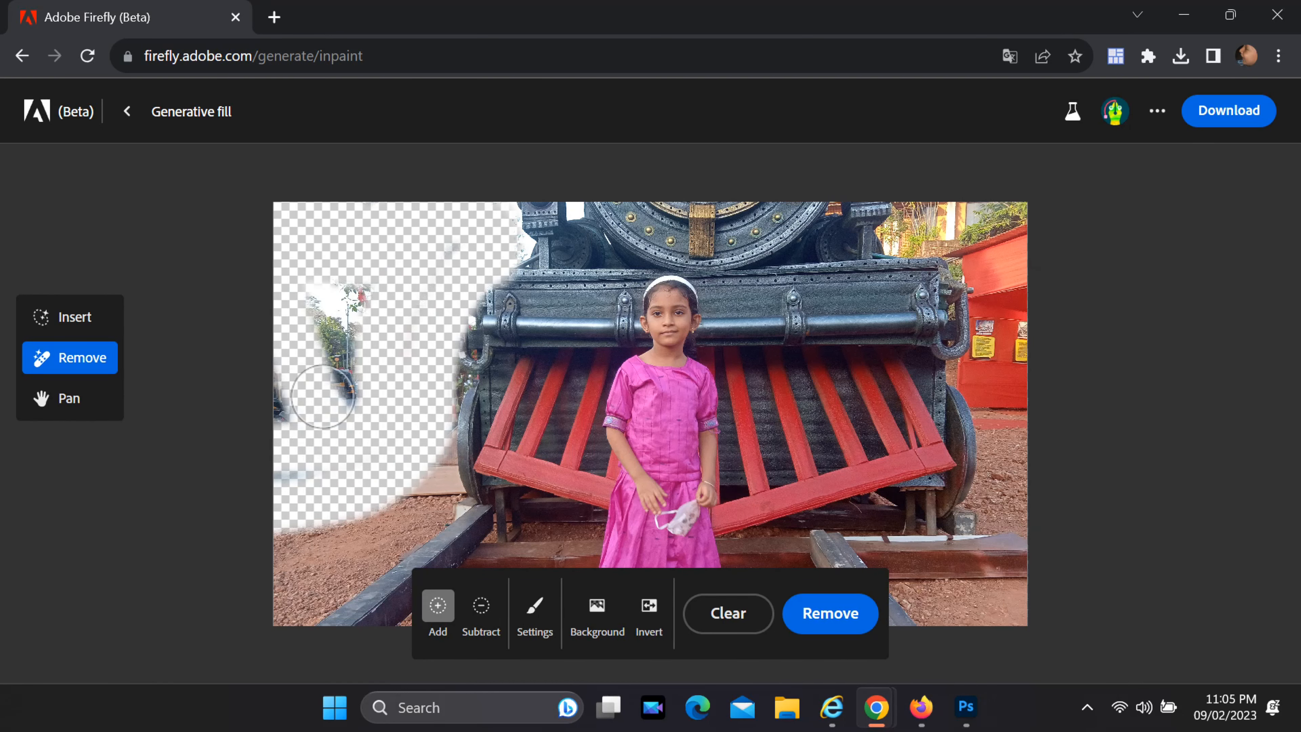
left_click_drag(318, 396, 293, 523)
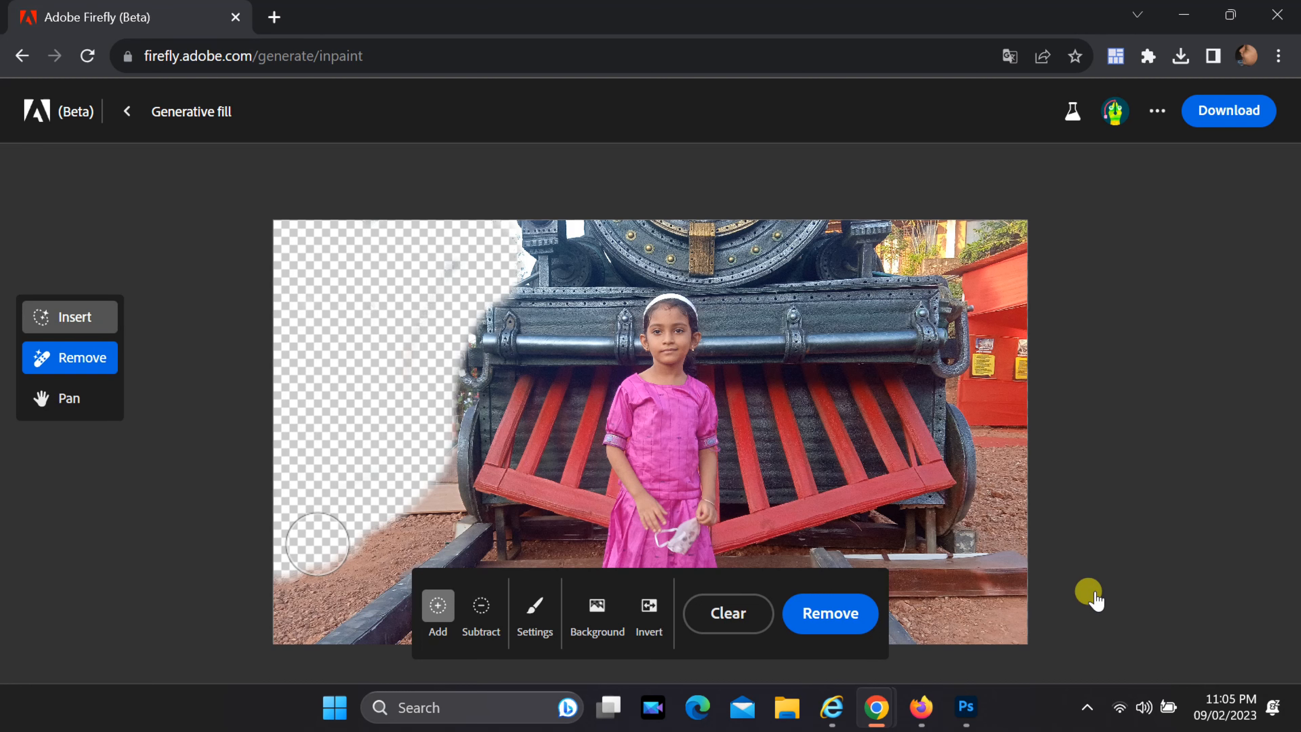
- Switch to Insert and generate a prompt-free fill for the erased left area
left_click(69, 316)
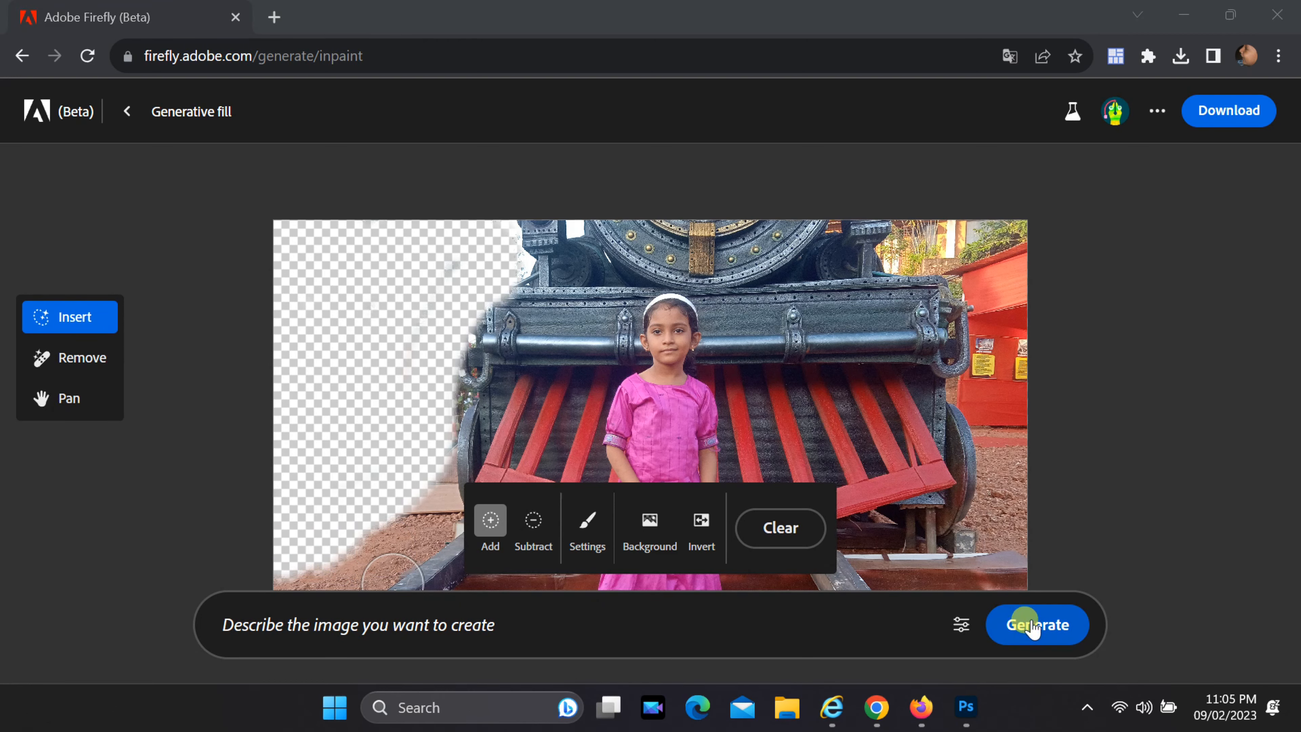
left_click(1035, 625)
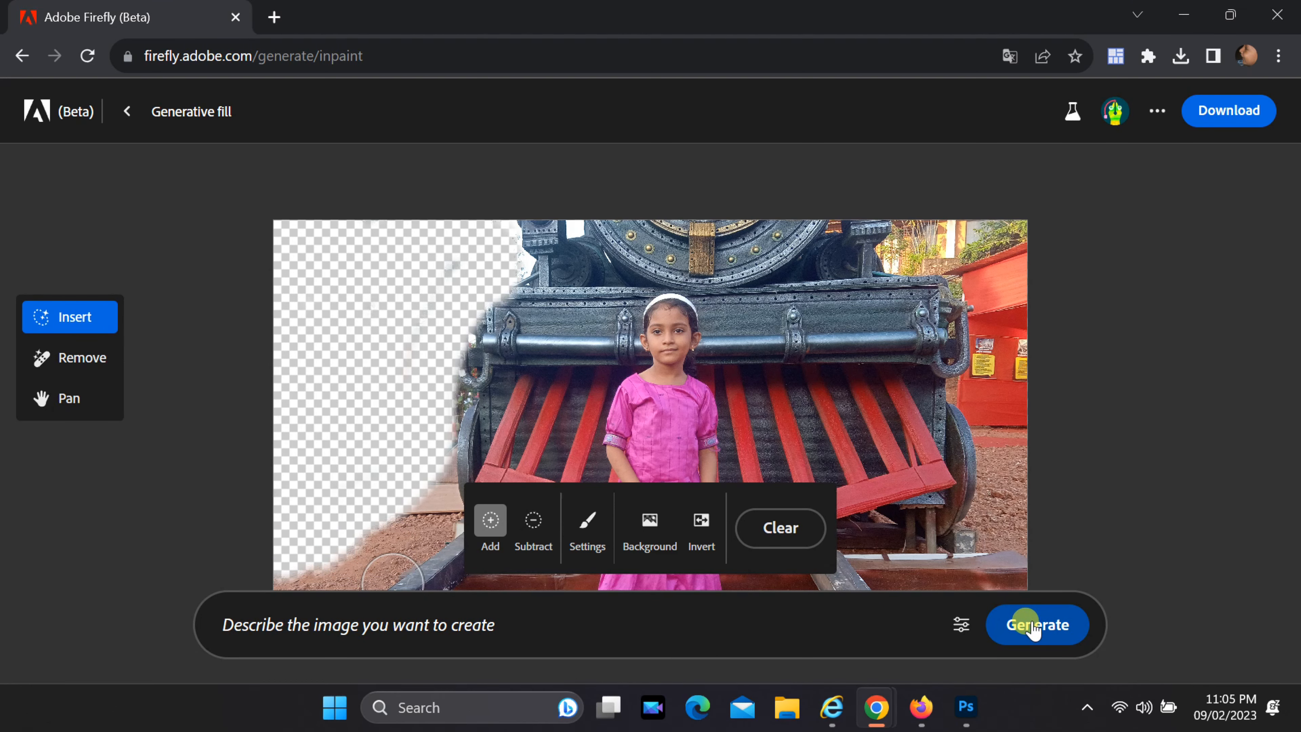
left_click(1035, 624)
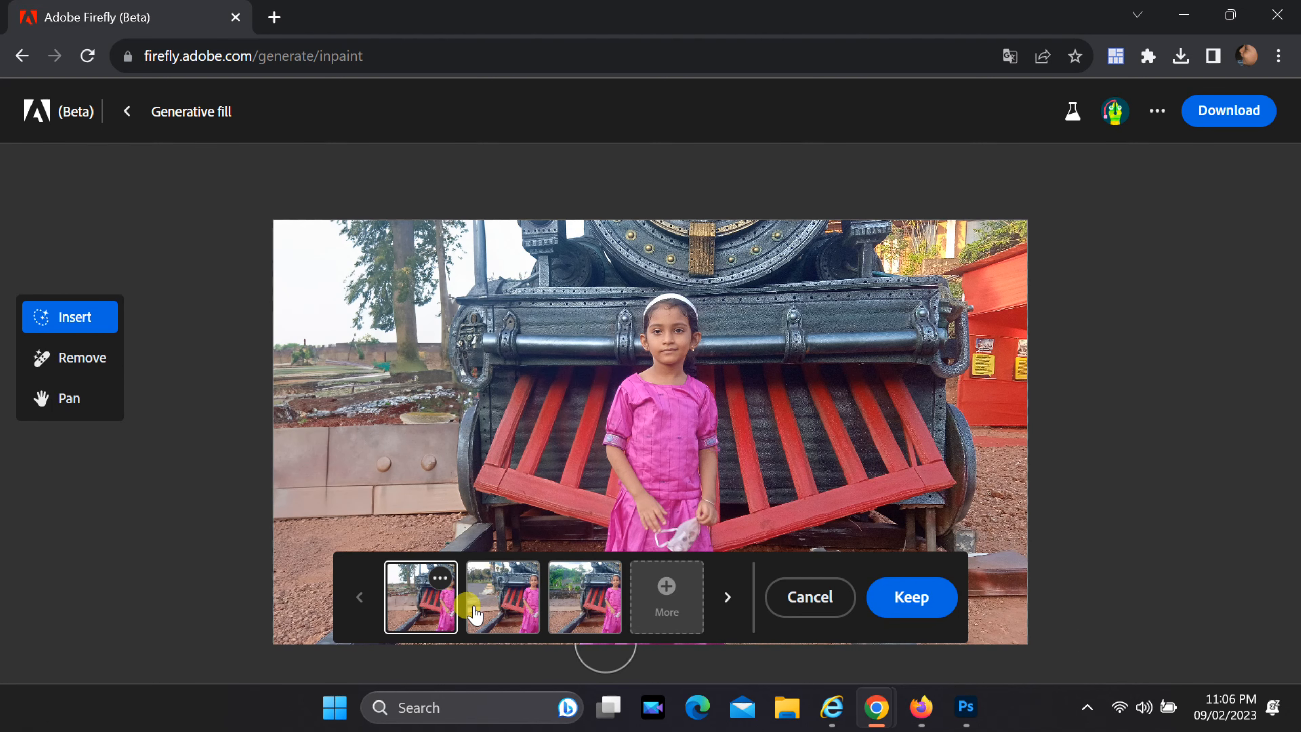
- Cycle through the three fill variations and settle on the lush green forest with paved walkway
left_click(502, 596)
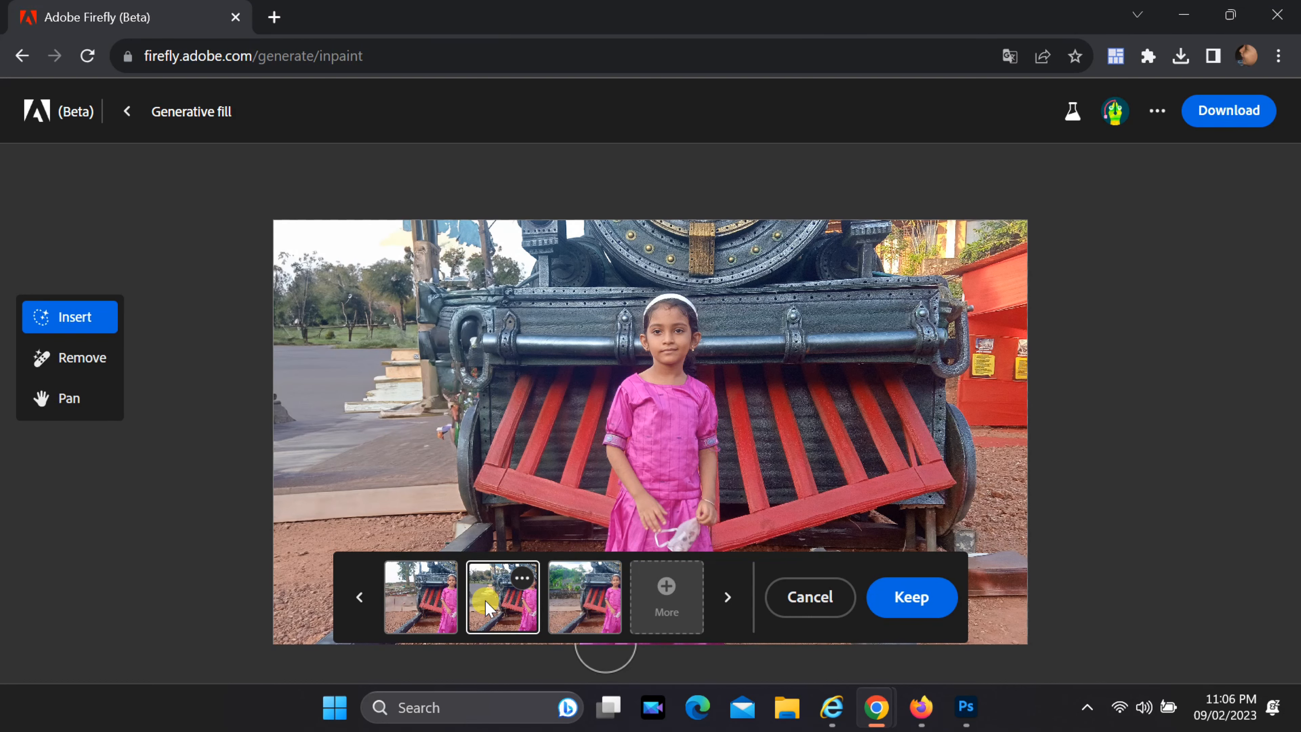
left_click(584, 596)
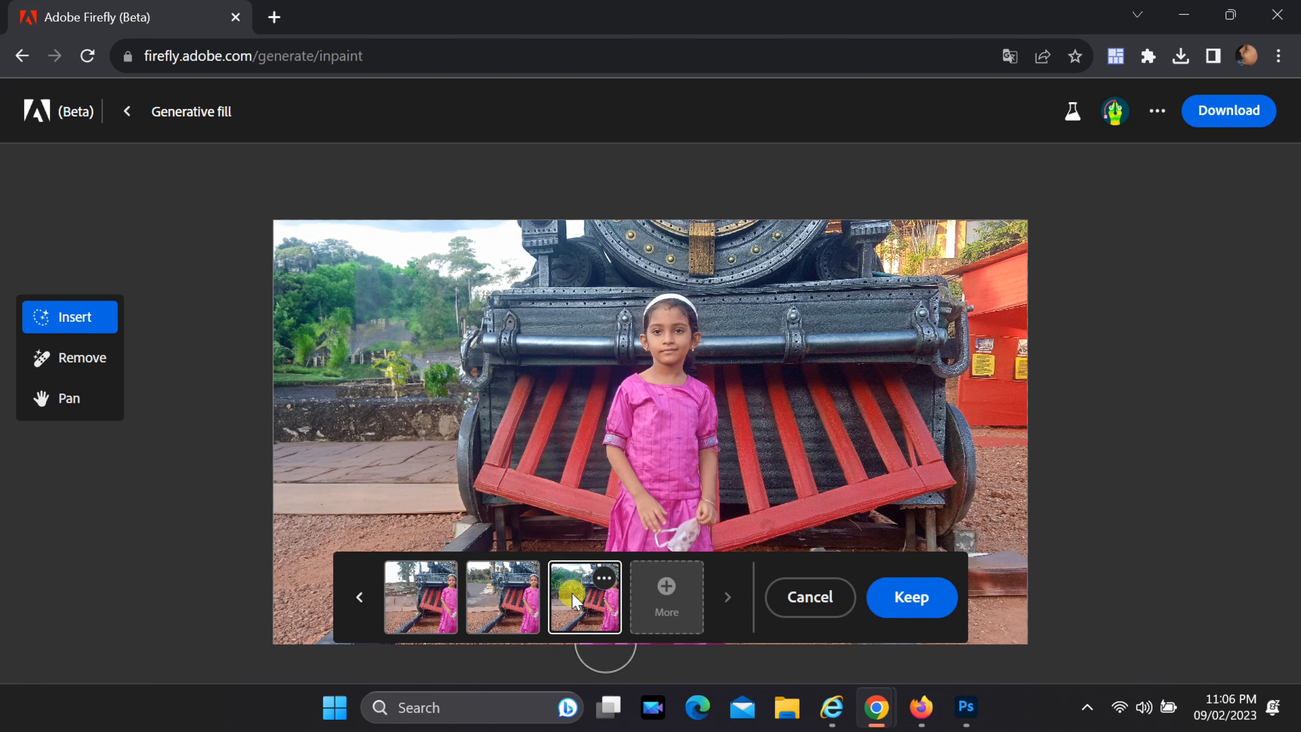
left_click(420, 596)
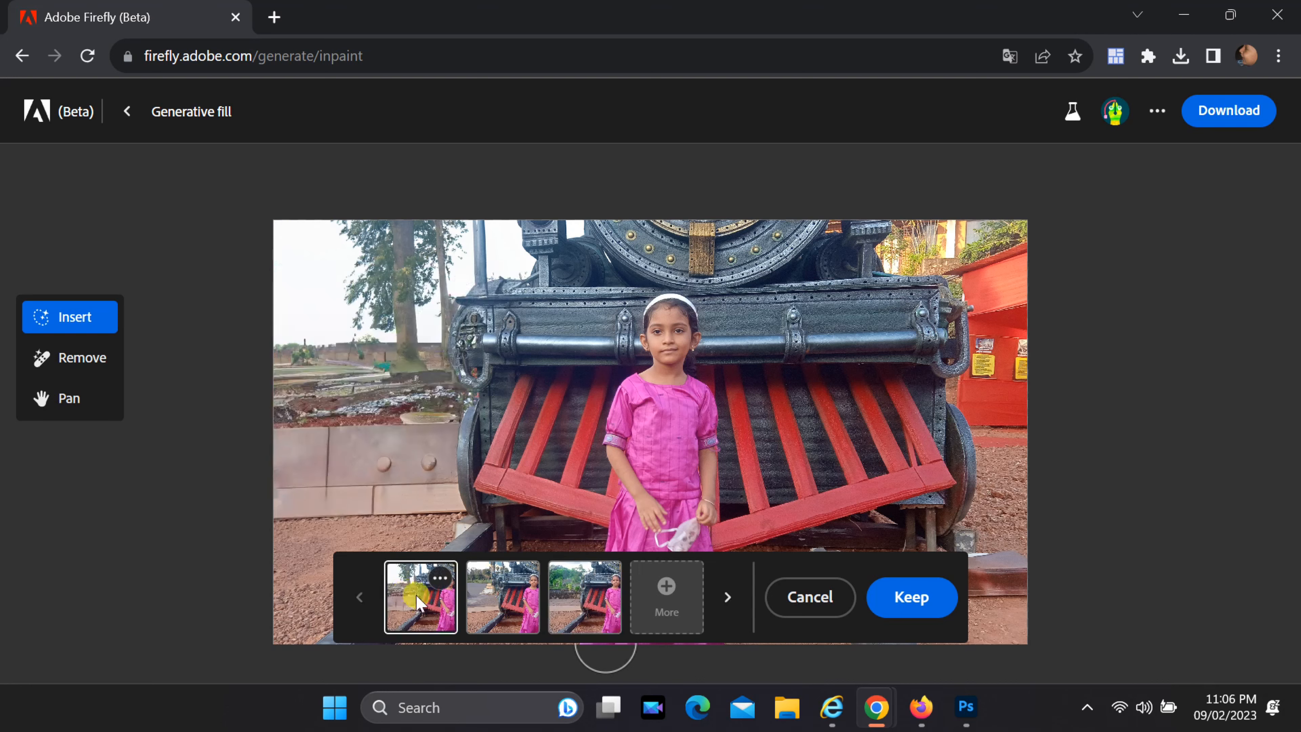
left_click(583, 596)
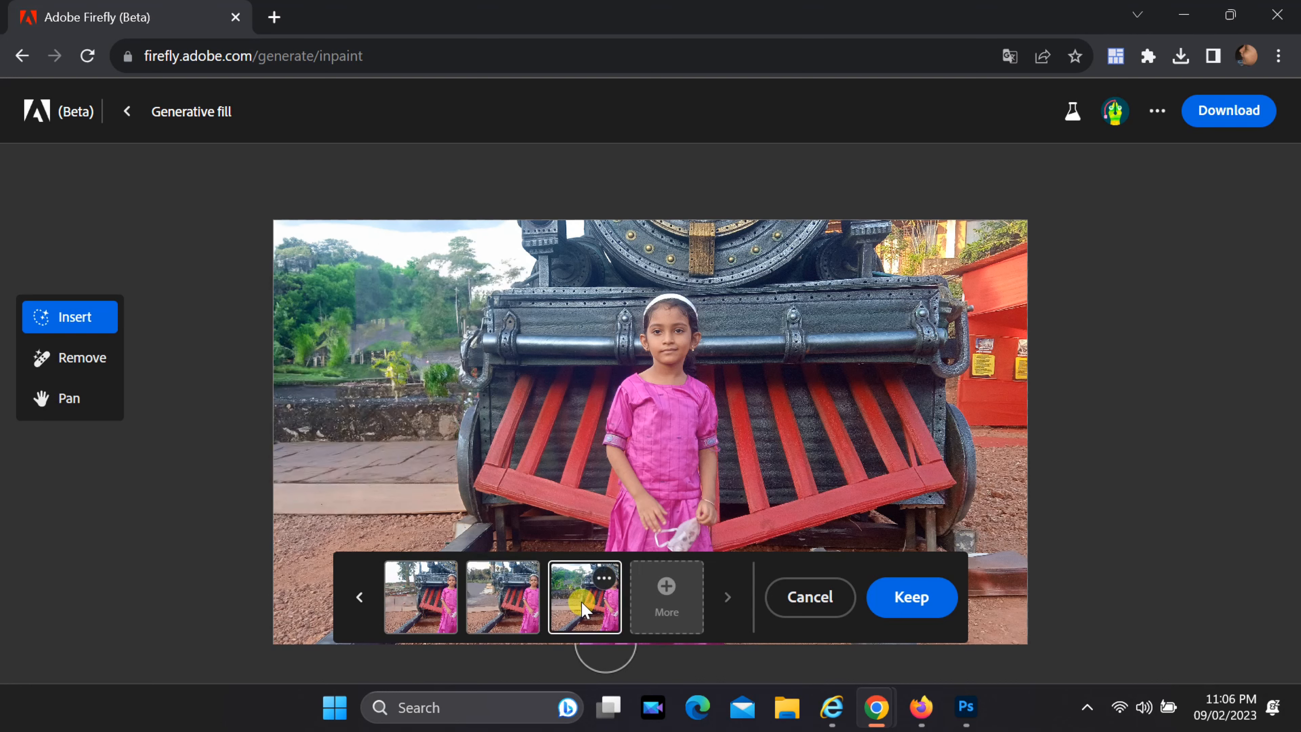